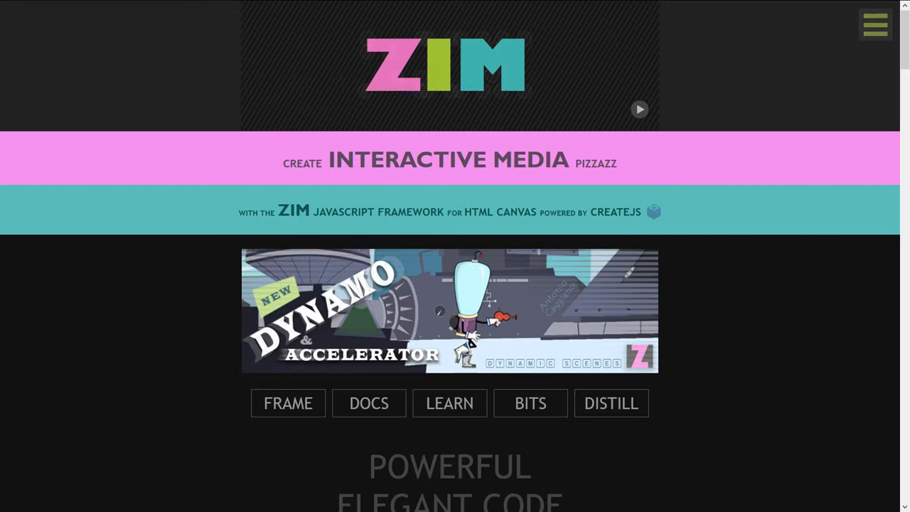
pyautogui.moveTo(348, 244)
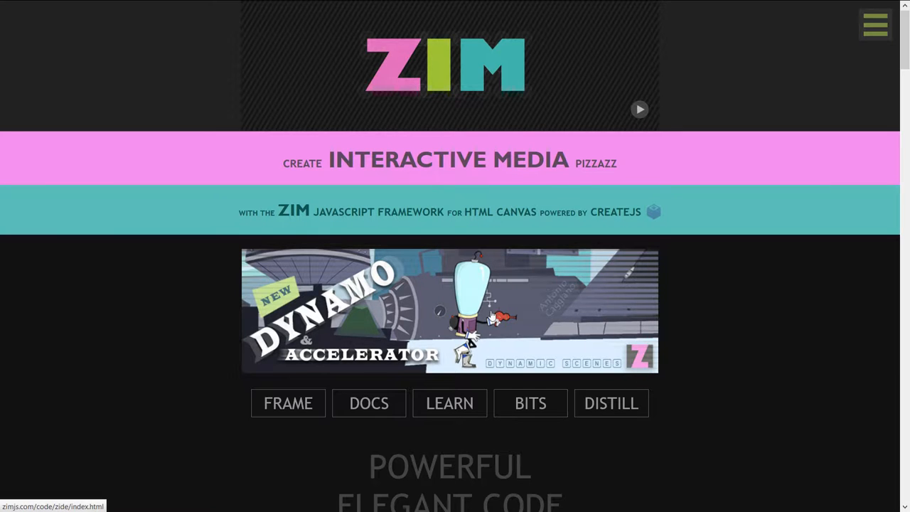
pyautogui.moveTo(501, 291)
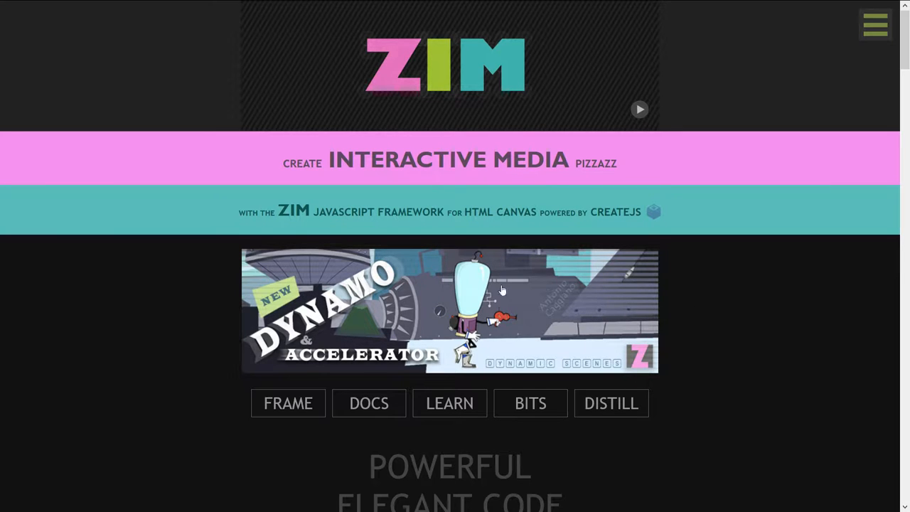
pyautogui.moveTo(705, 96)
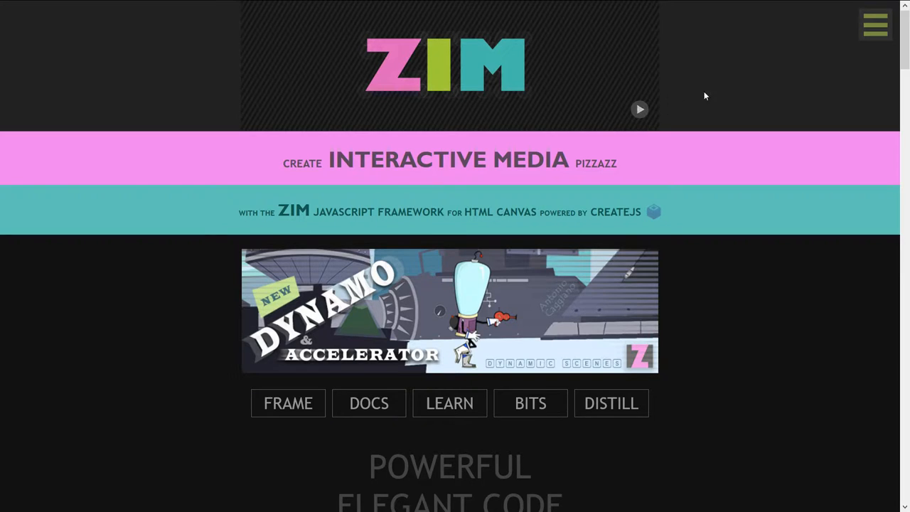
# Navigate from the ZIM home page to the ZIM news blog via the site menu
pyautogui.click(876, 24)
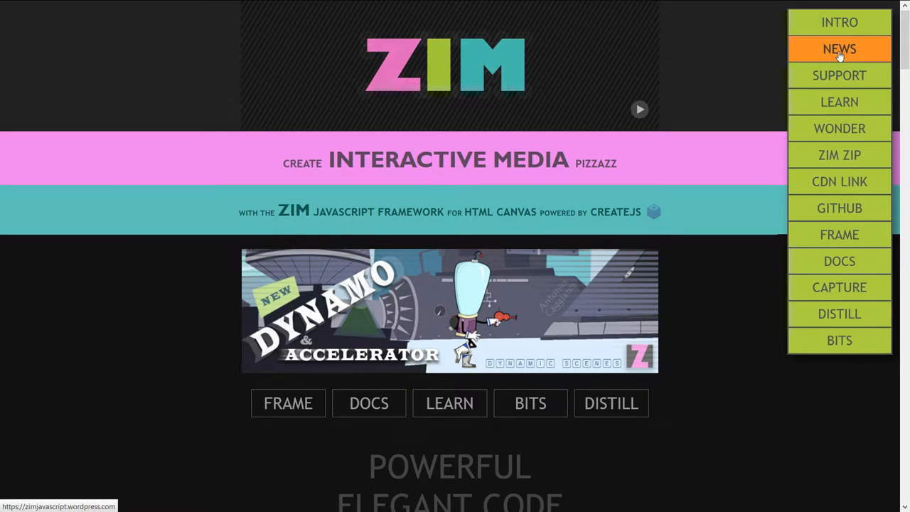
pyautogui.click(839, 48)
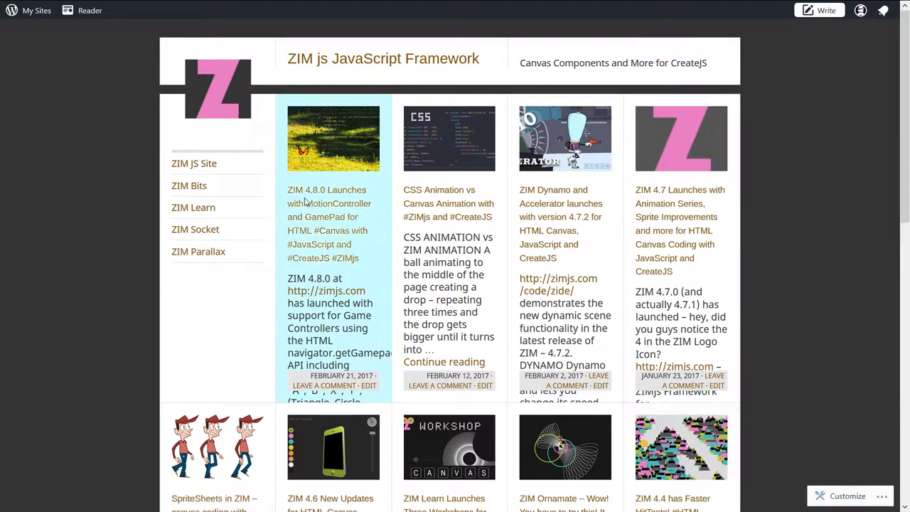
pyautogui.moveTo(324, 196)
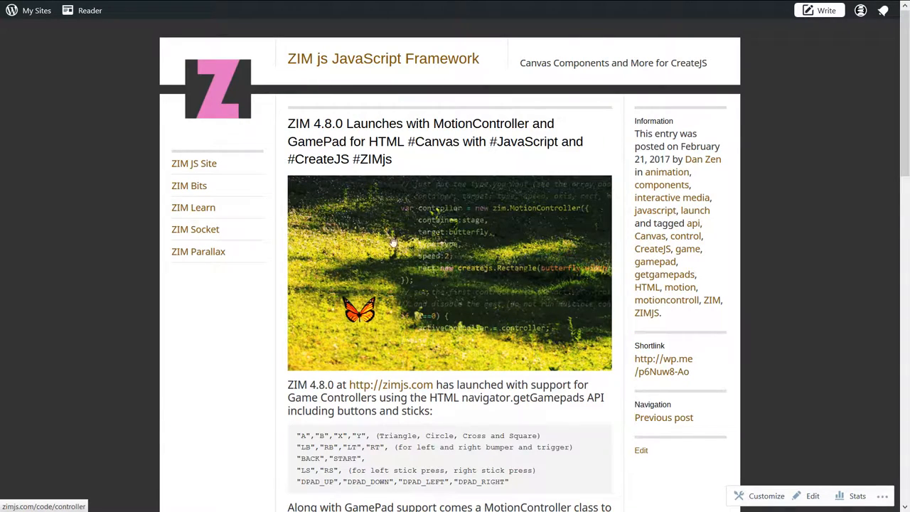
# Read the ZIM 4.8.0 post and launch its zimjs.com/code/controller example demo
pyautogui.scroll(-3)
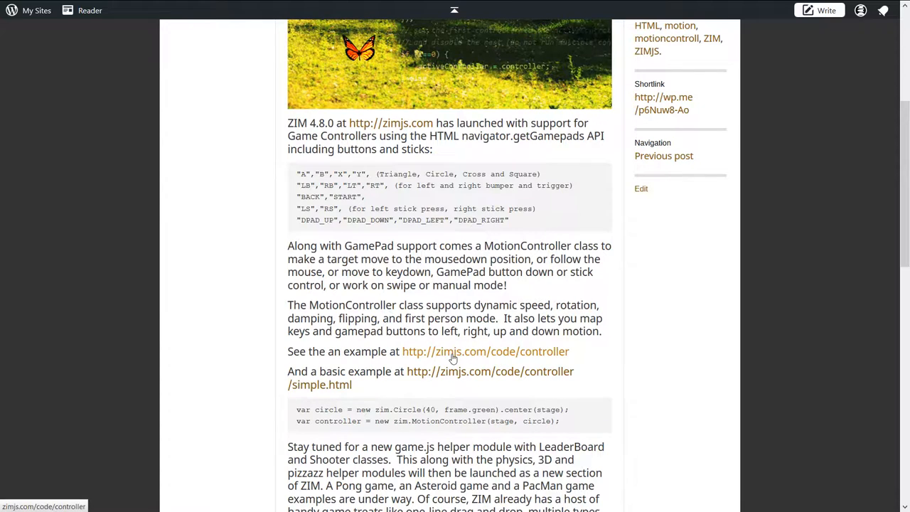
pyautogui.moveTo(521, 359)
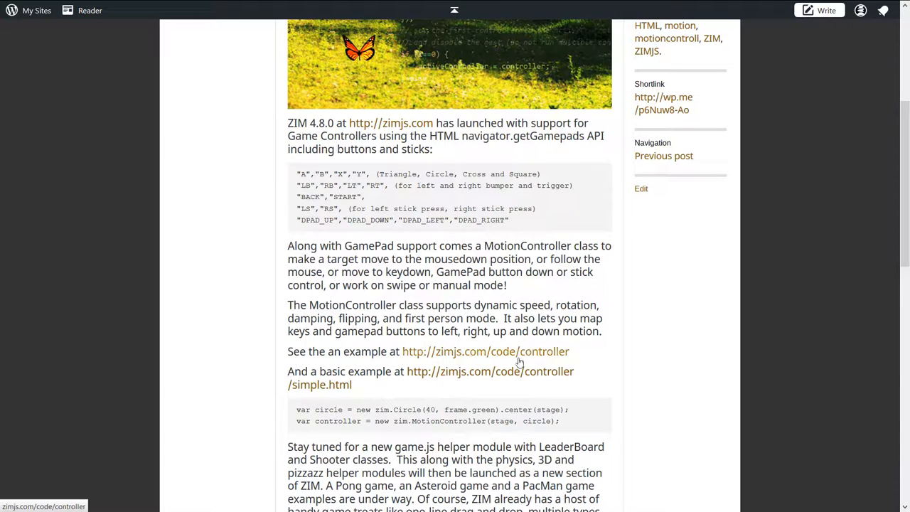
pyautogui.click(485, 352)
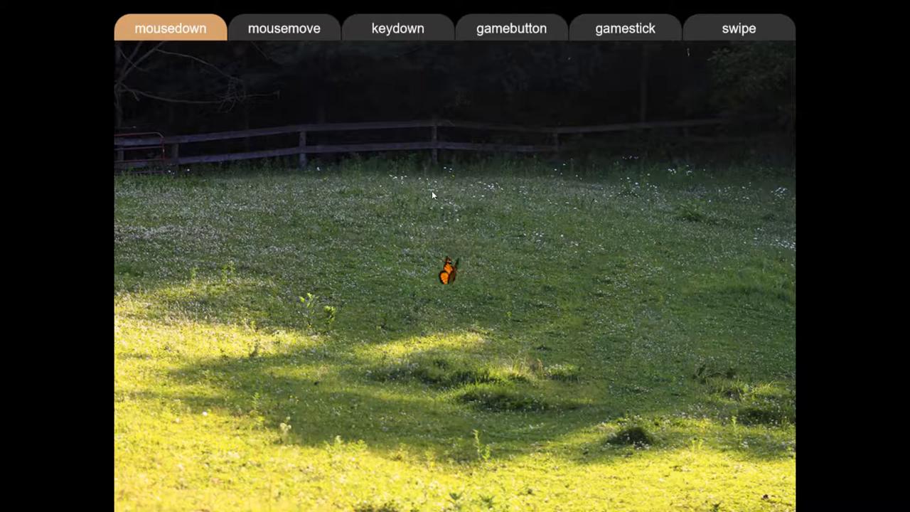
pyautogui.moveTo(197, 155)
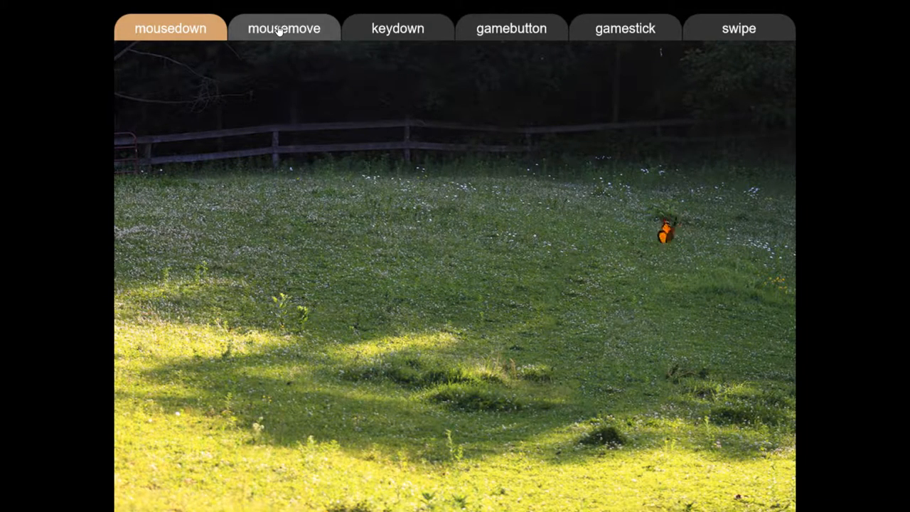
# Switch the butterfly demo to mousemove mode
pyautogui.click(284, 28)
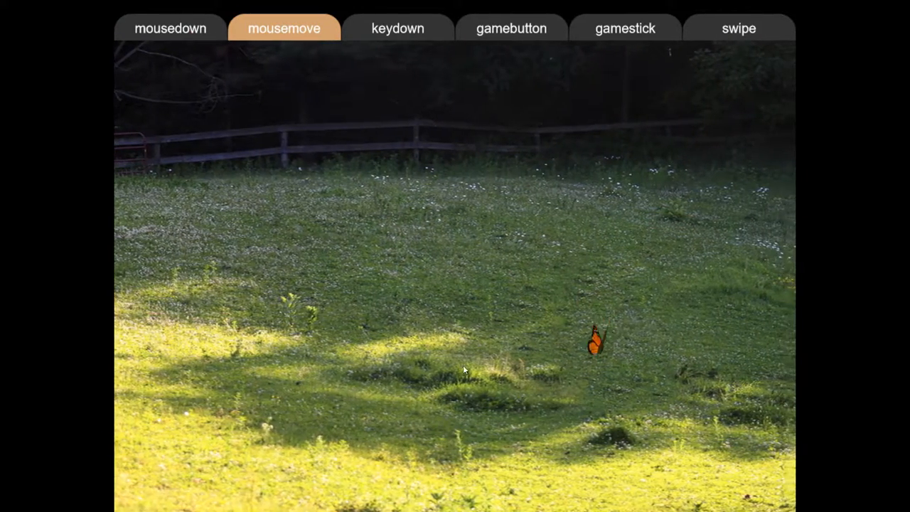
pyautogui.moveTo(279, 152)
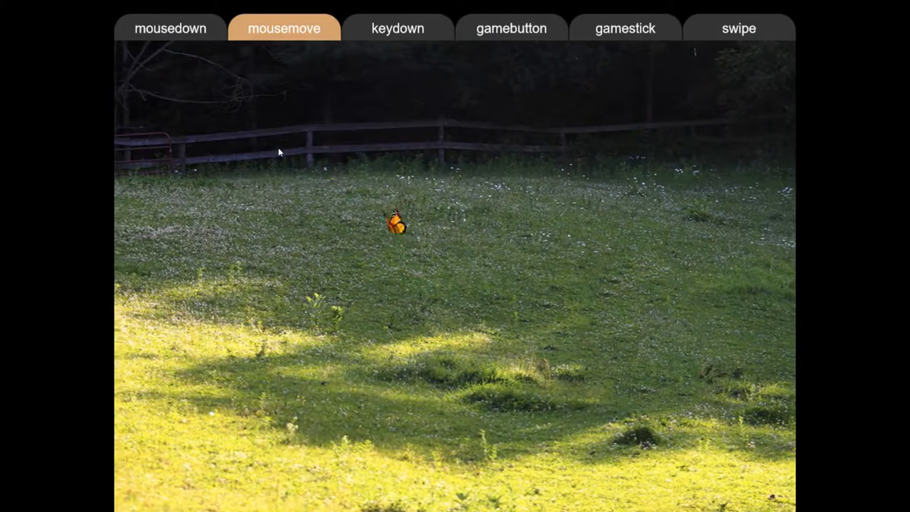
# Switch the butterfly demo to keydown mode for keyboard steering
pyautogui.click(398, 28)
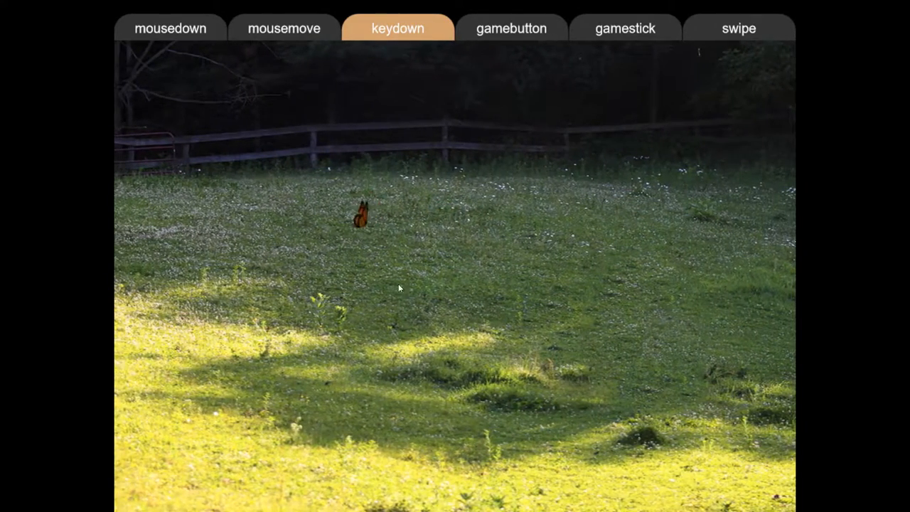
pyautogui.moveTo(512, 29)
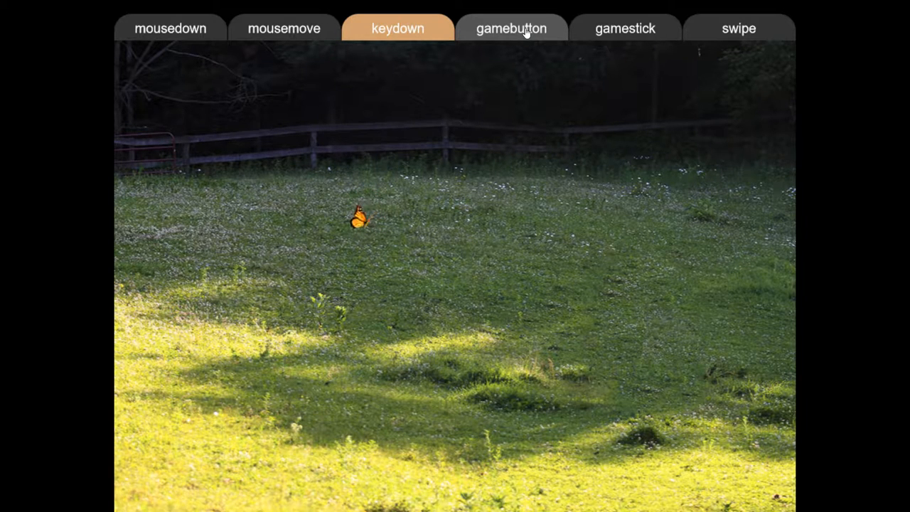
pyautogui.moveTo(625, 28)
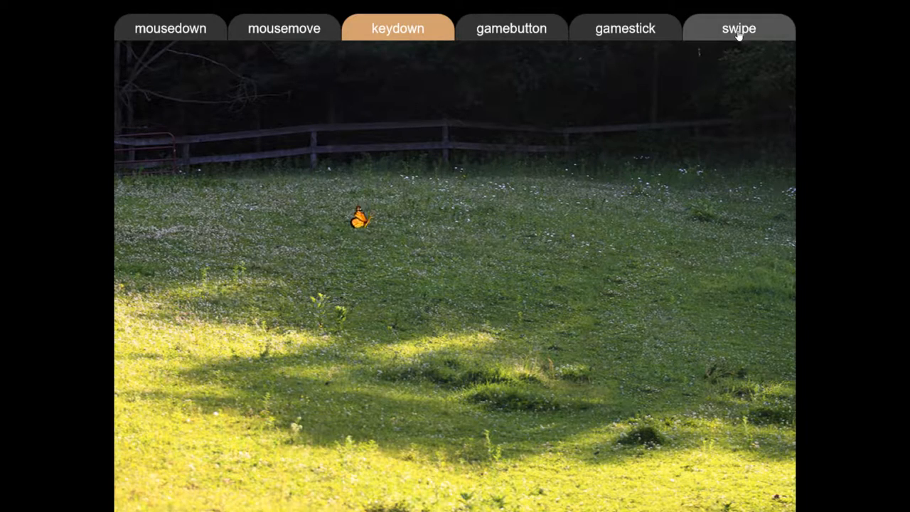
# Try swipe mode on the butterfly, then return the demo to mousedown mode
pyautogui.click(739, 28)
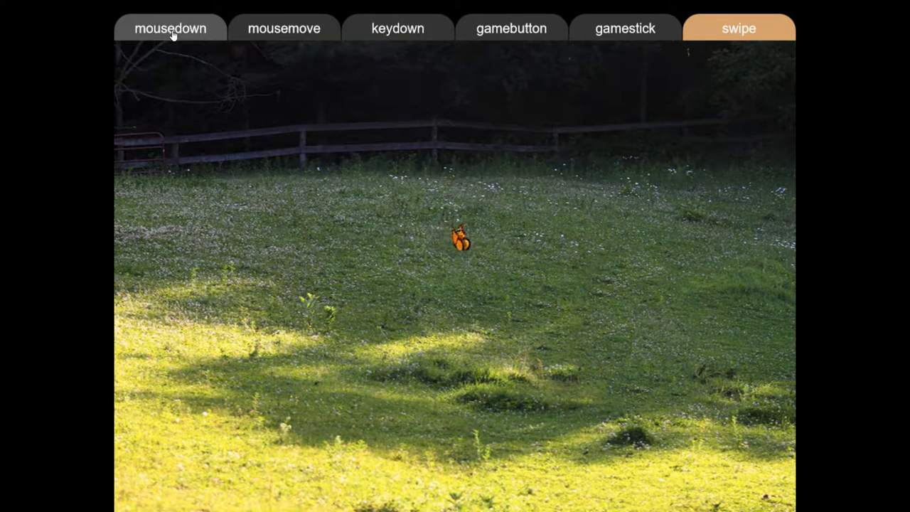
pyautogui.click(170, 27)
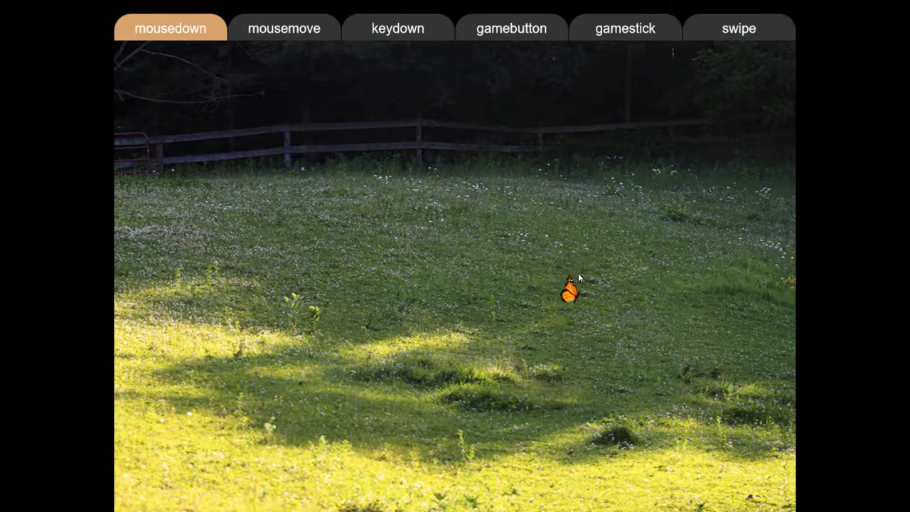
pyautogui.moveTo(580, 278)
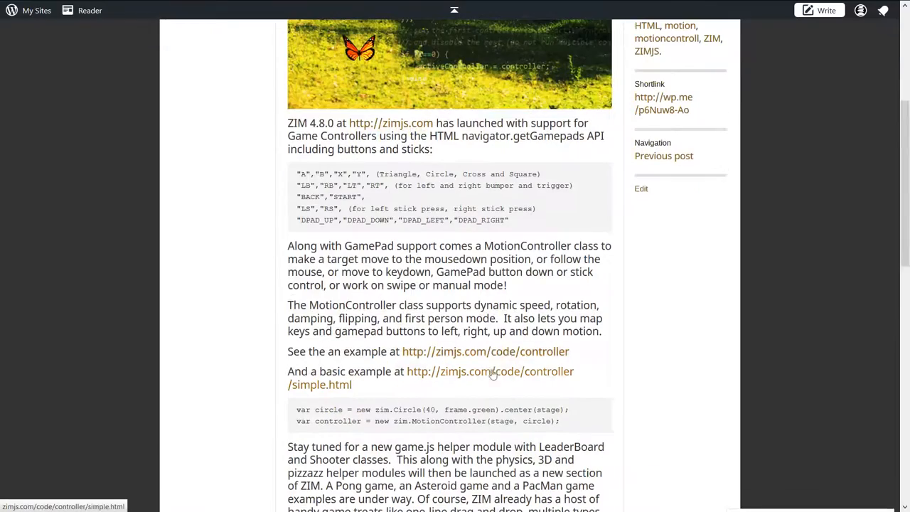
pyautogui.scroll(-3)
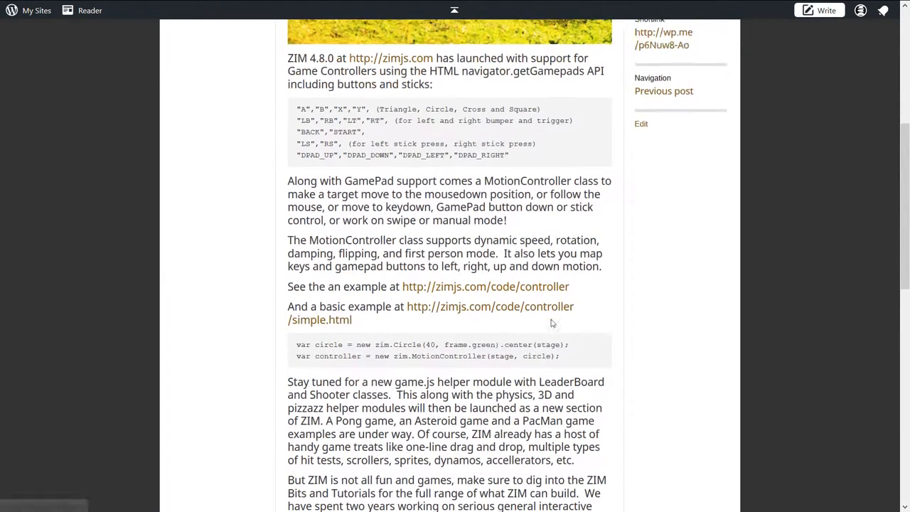
pyautogui.scroll(-3)
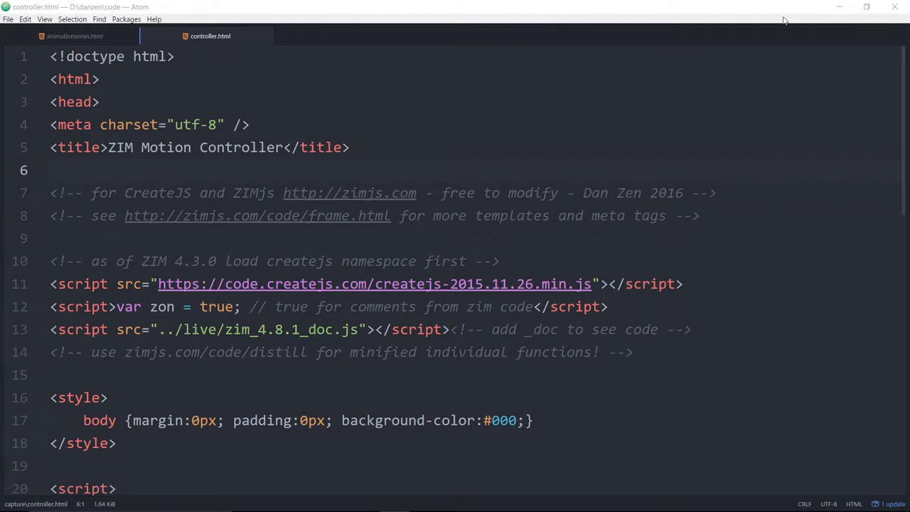
# Add blank lines inside the ready function of controller.html above stage.update()
pyautogui.scroll(-3)
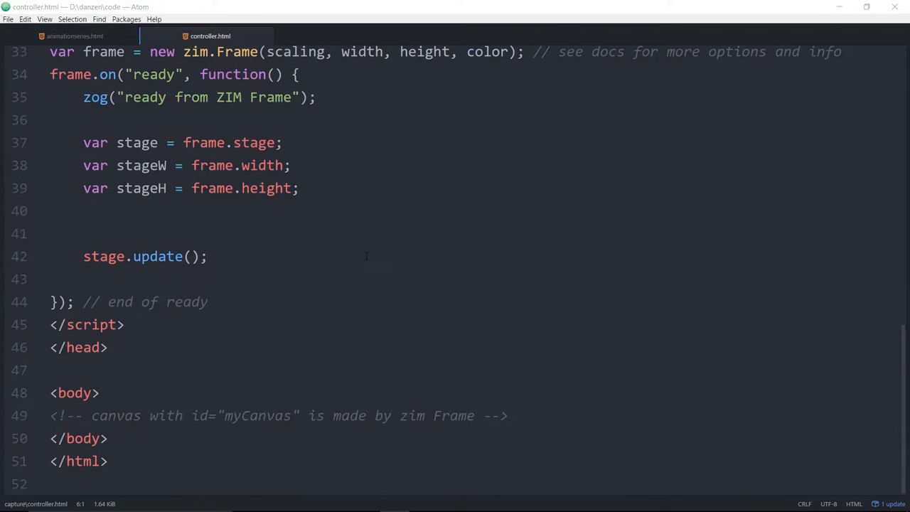
pyautogui.scroll(-3)
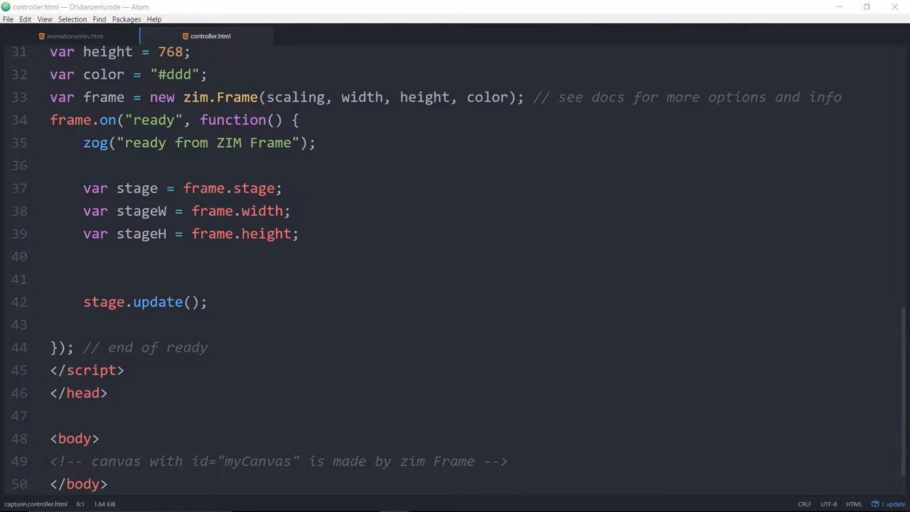
pyautogui.press('enter')
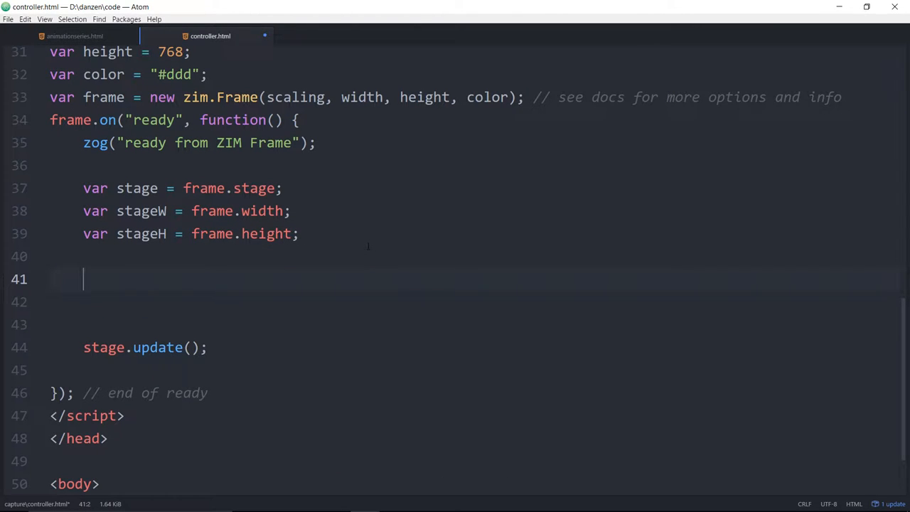
pyautogui.scroll(-3)
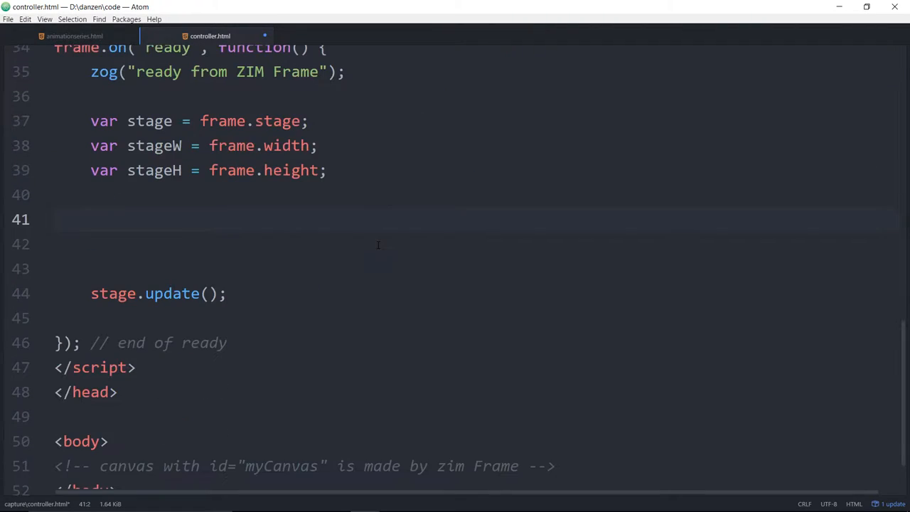
pyautogui.scroll(-3)
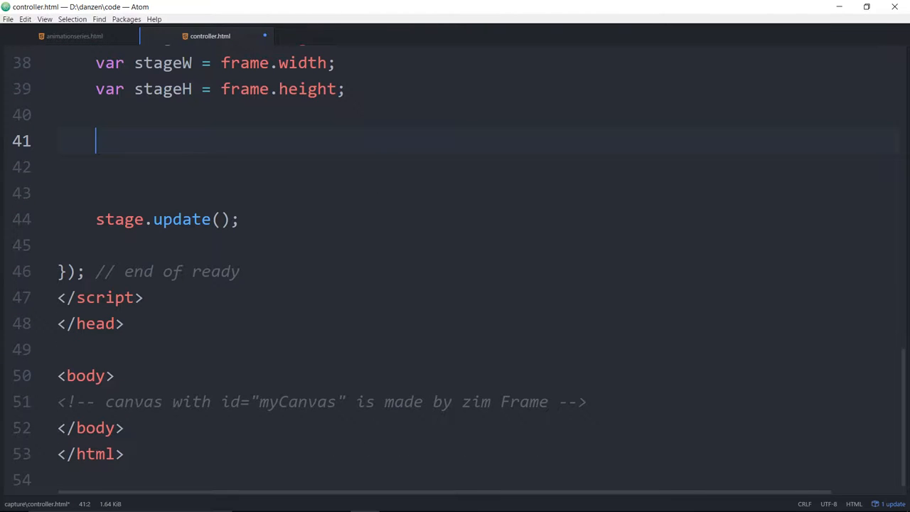
# Write var box = new zim.Rectangle(100,100,frame.purple).centerReg(stage); on line 41
pyautogui.write('va')
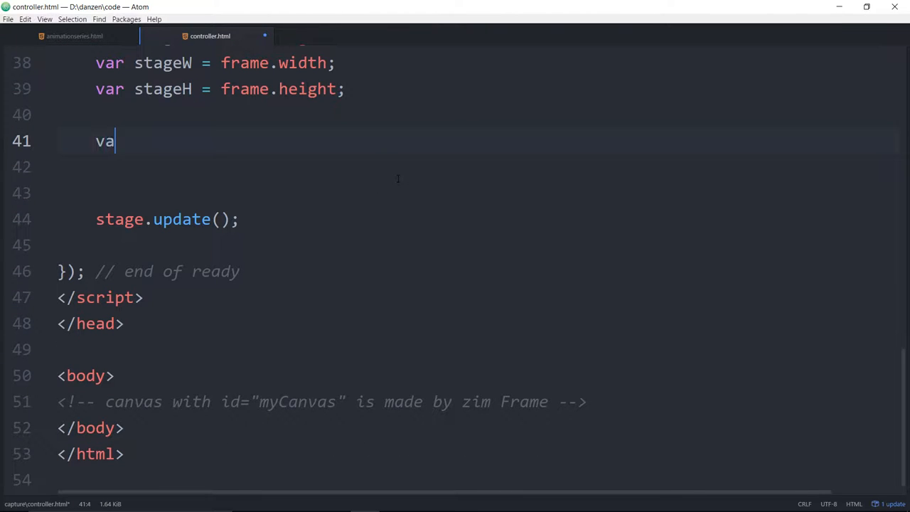
pyautogui.write('r')
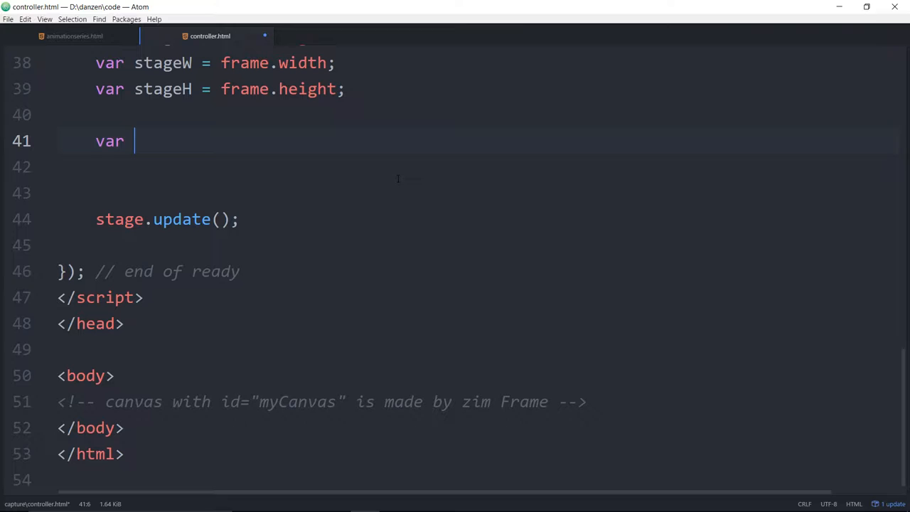
pyautogui.write('rect')
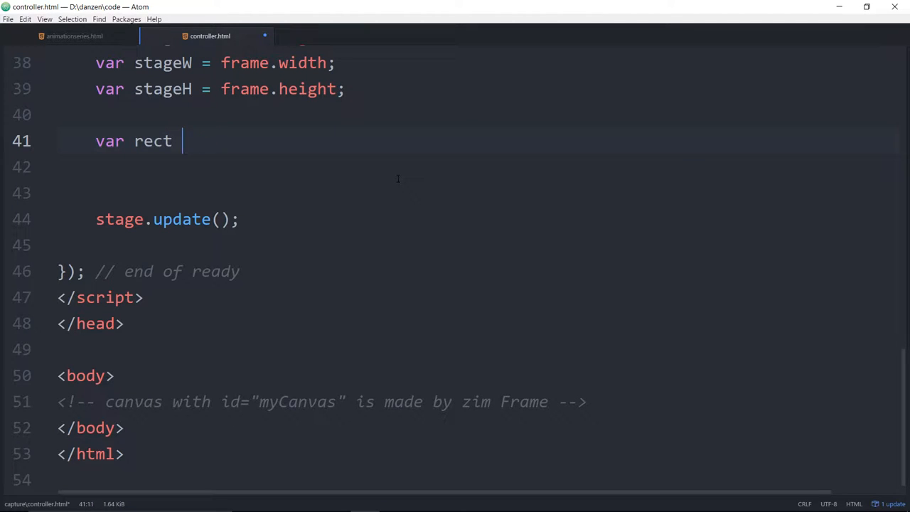
pyautogui.write('= new zim')
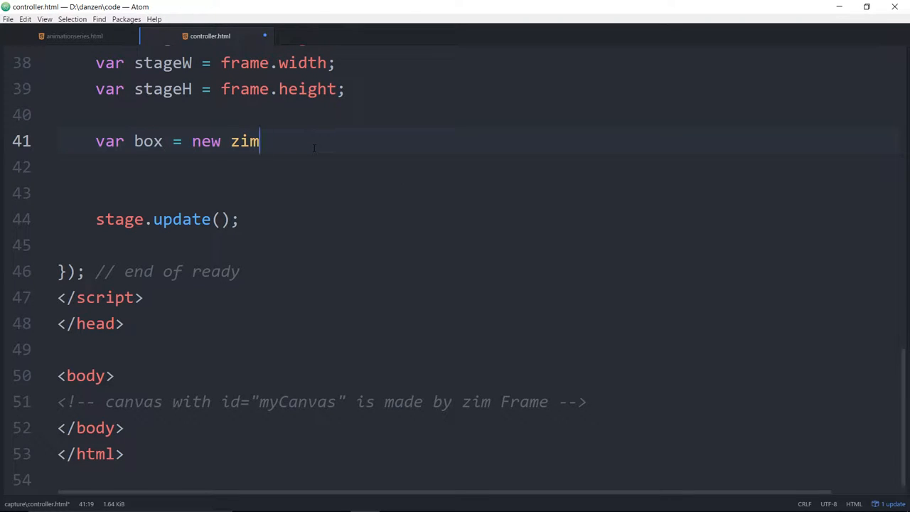
pyautogui.write('.Rectangle(')
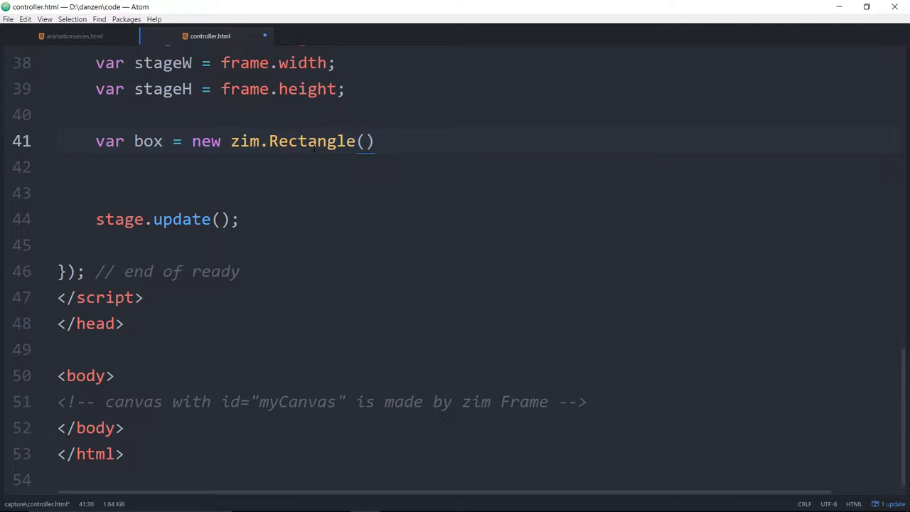
pyautogui.write('100')
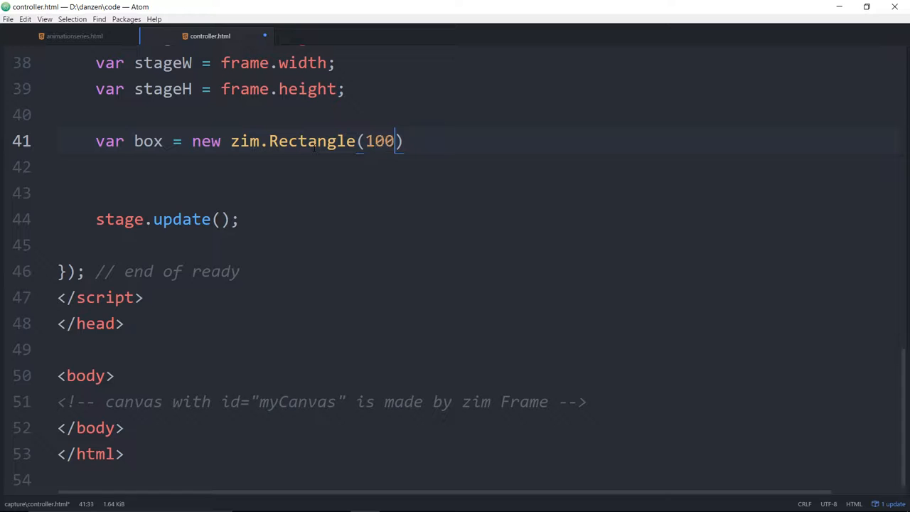
pyautogui.write(',100,')
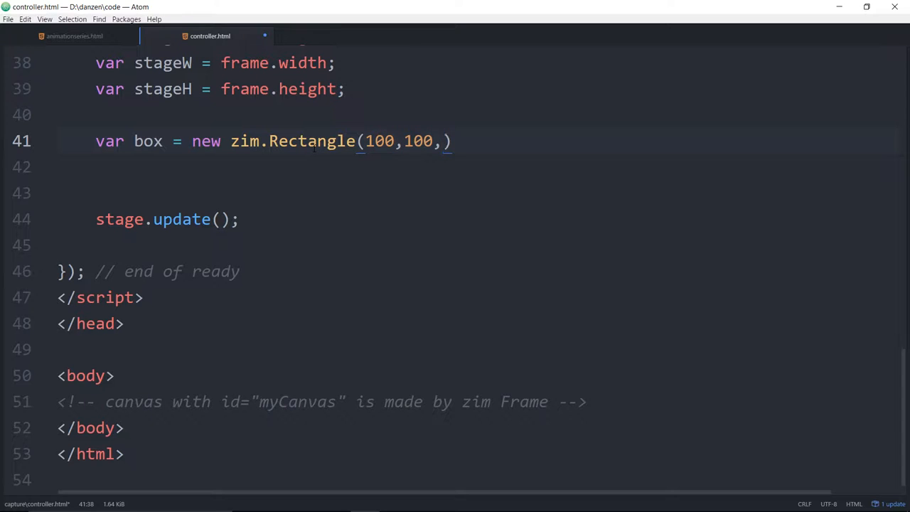
pyautogui.write('frame.')
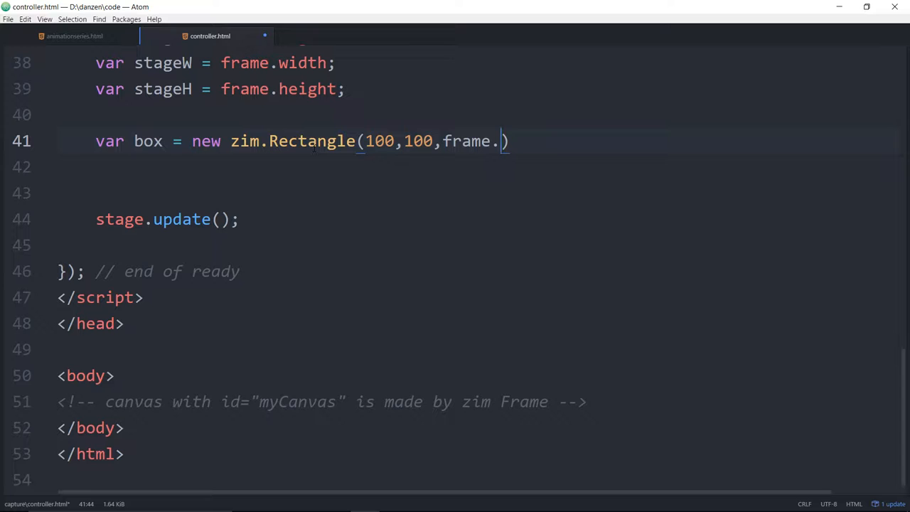
pyautogui.write('purple')
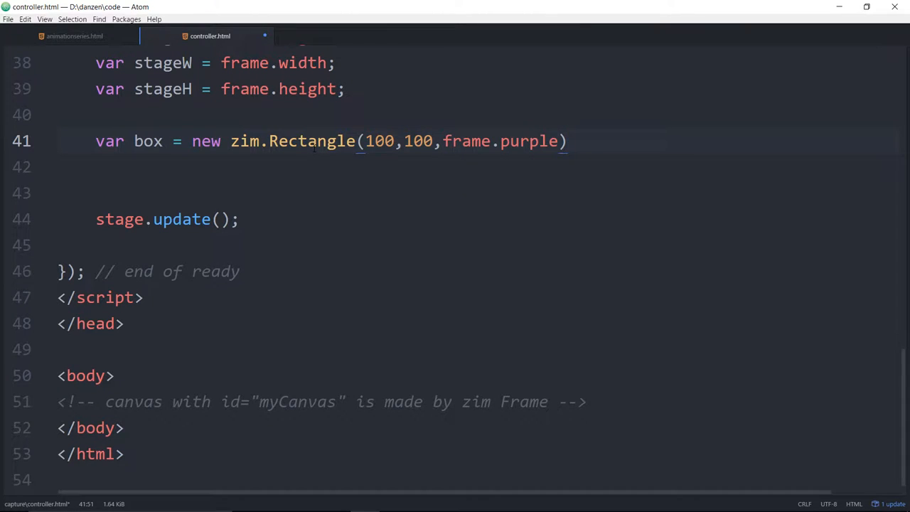
pyautogui.write('.c')
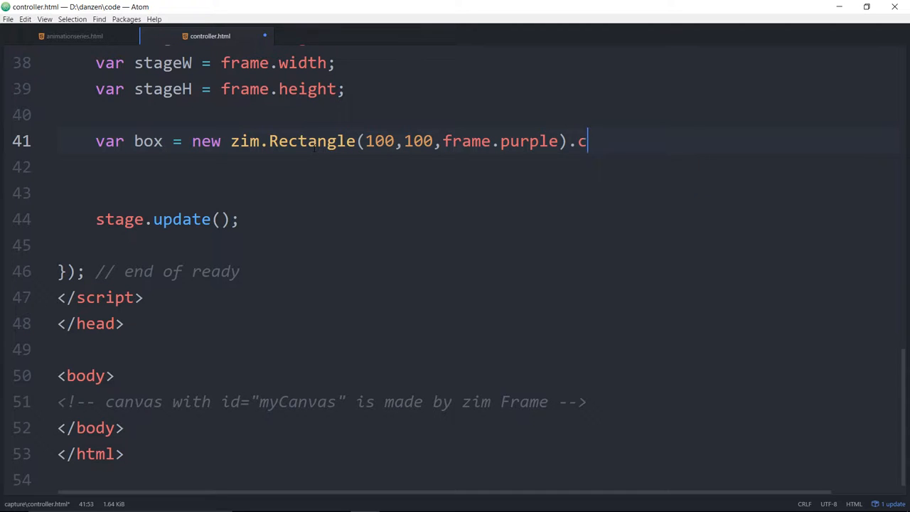
pyautogui.write('enterReg(stage);')
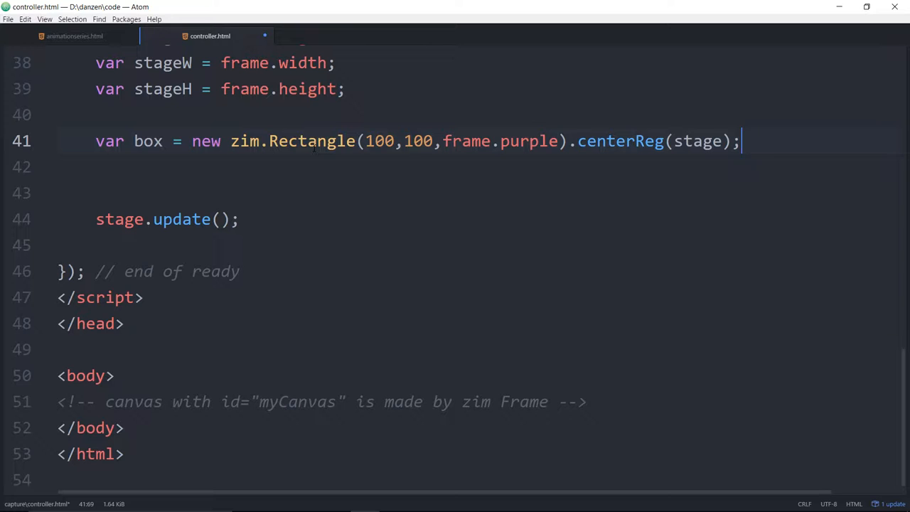
# Save controller.html and preview the centred purple square in Firefox
pyautogui.press('Enter')
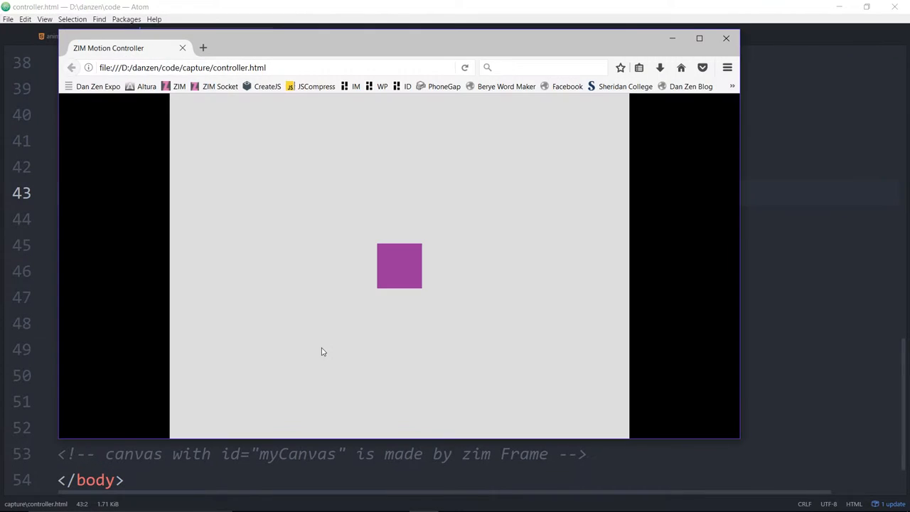
pyautogui.moveTo(298, 170)
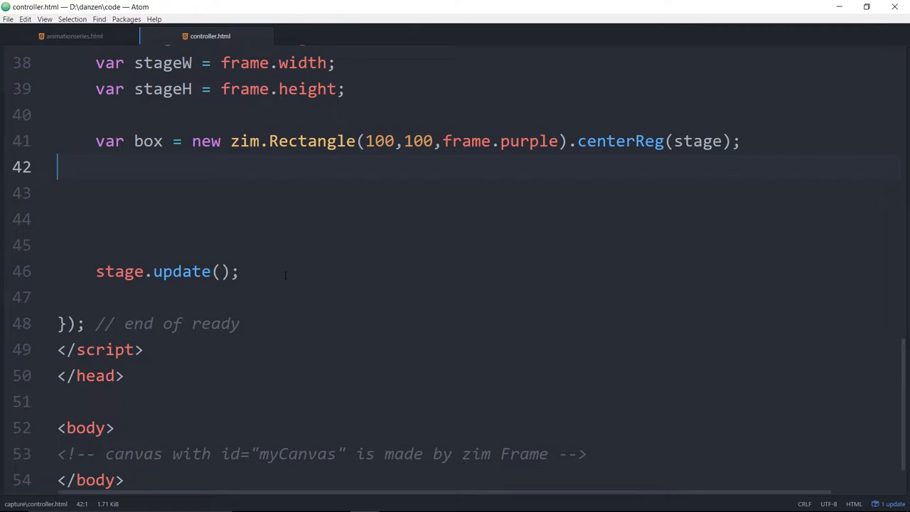
# Start a new zim.Controller named controller with container:stage in its config object
pyautogui.press('enter')
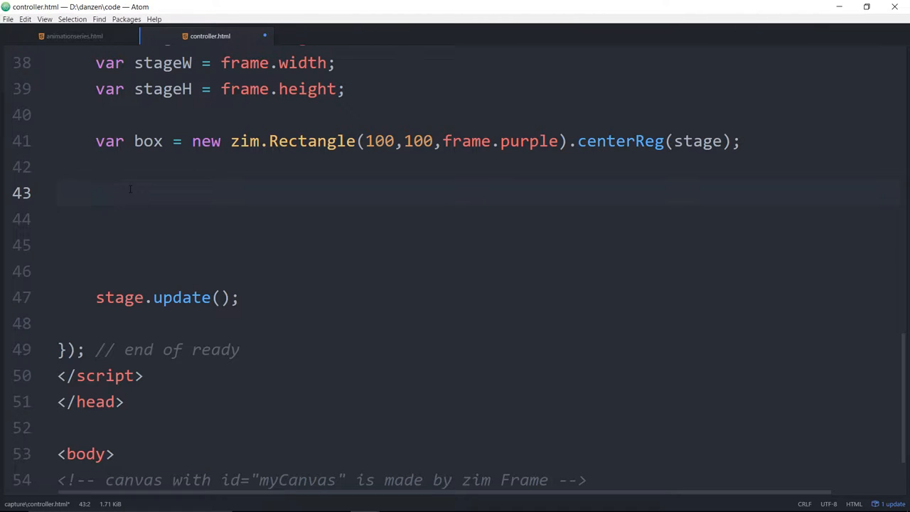
pyautogui.write('var controll')
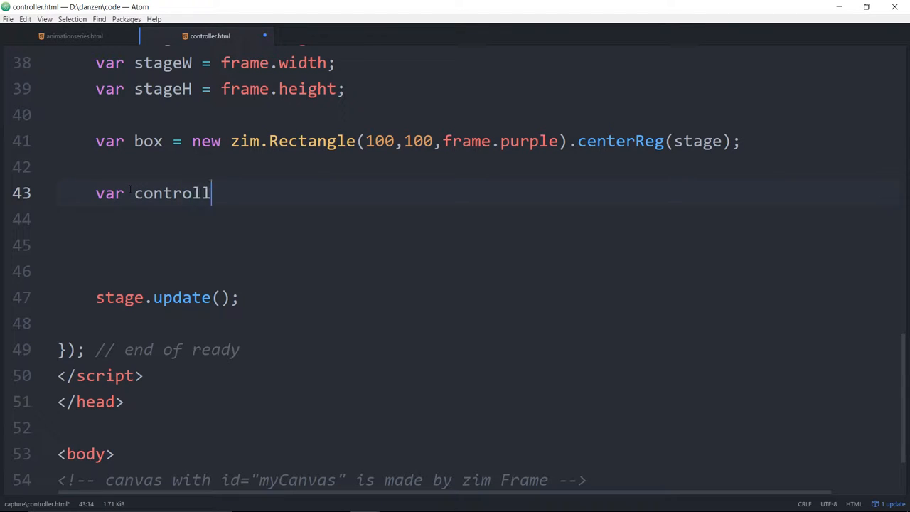
pyautogui.write('er = new zim')
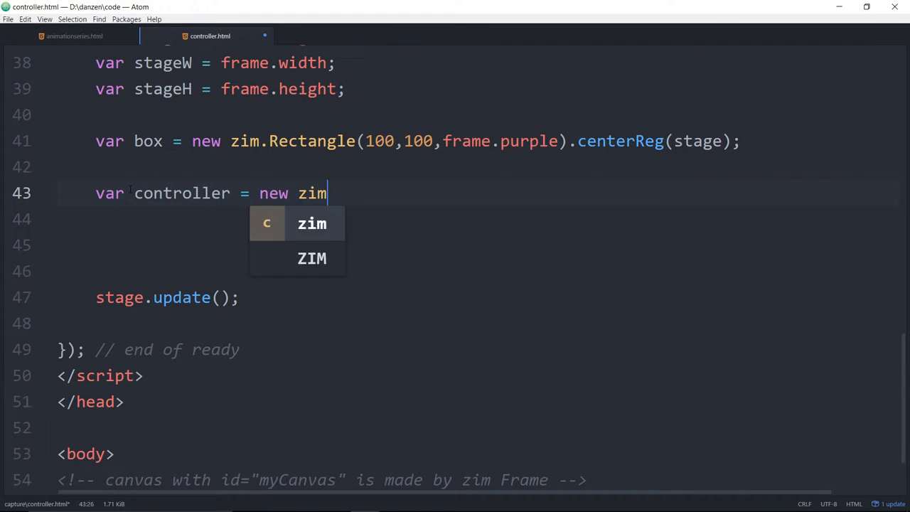
pyautogui.write('.Controll')
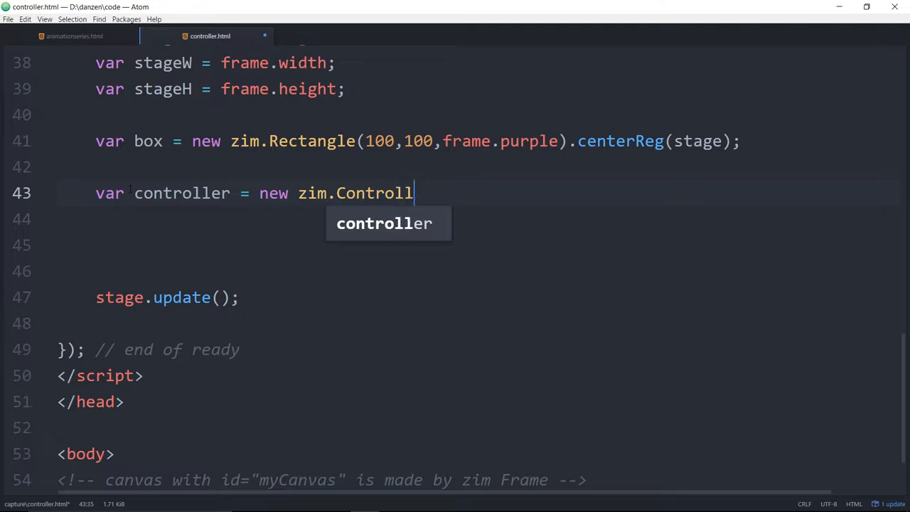
pyautogui.write('er()')
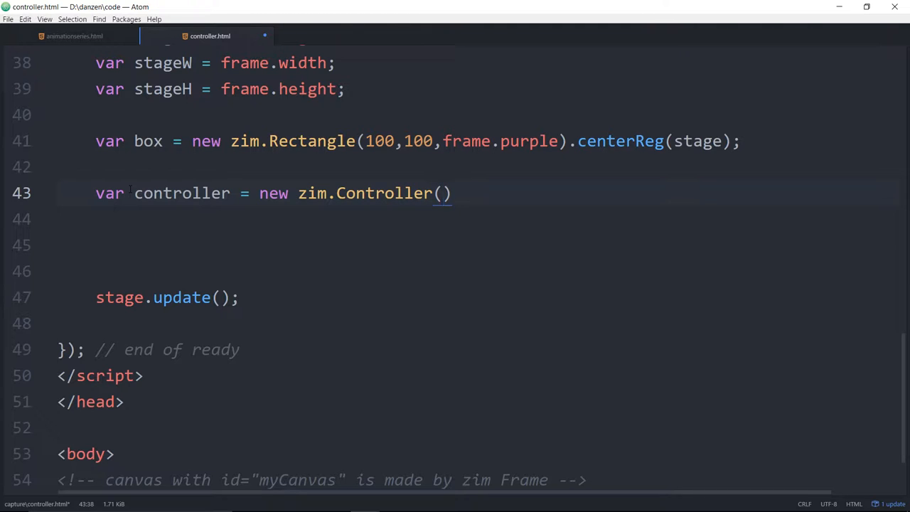
pyautogui.write('{')
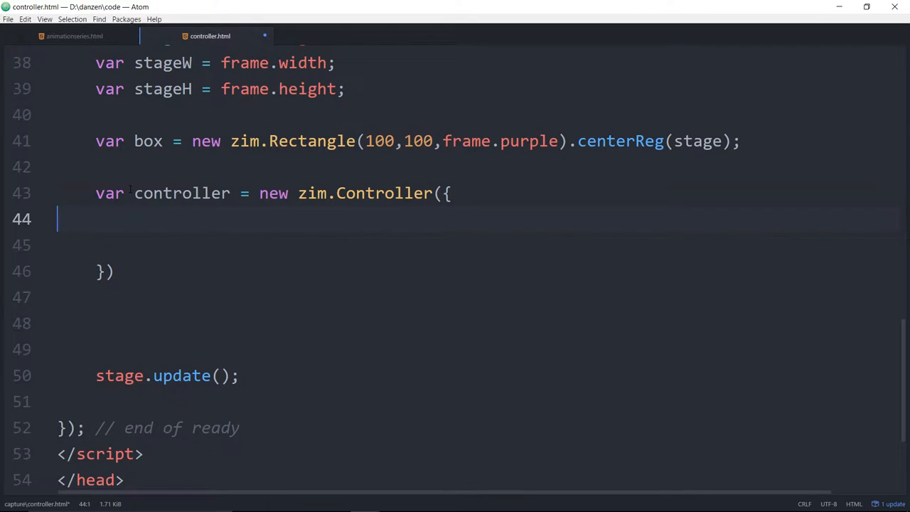
pyautogui.write('c')
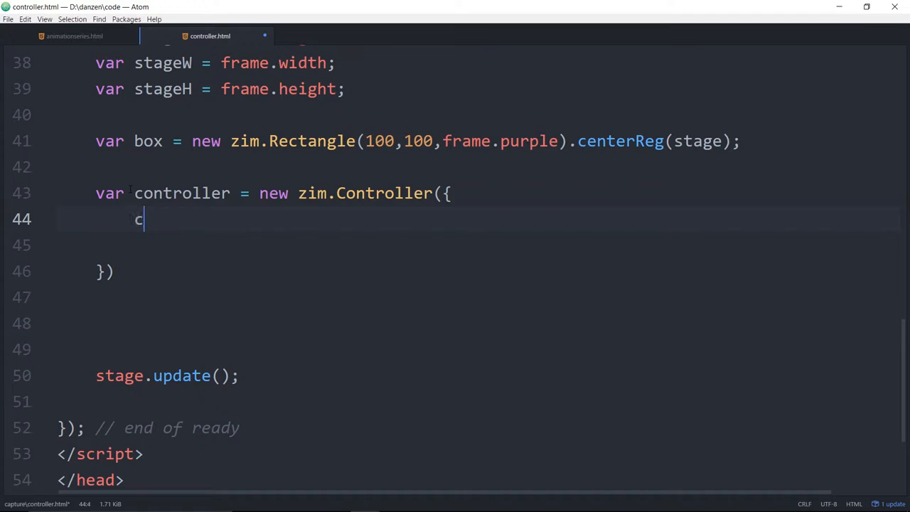
pyautogui.write('ontainer')
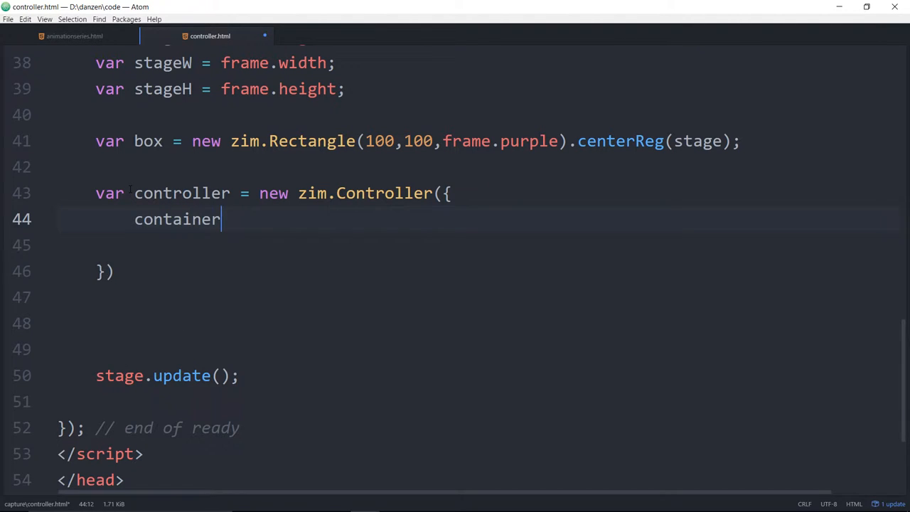
pyautogui.write(':stage,')
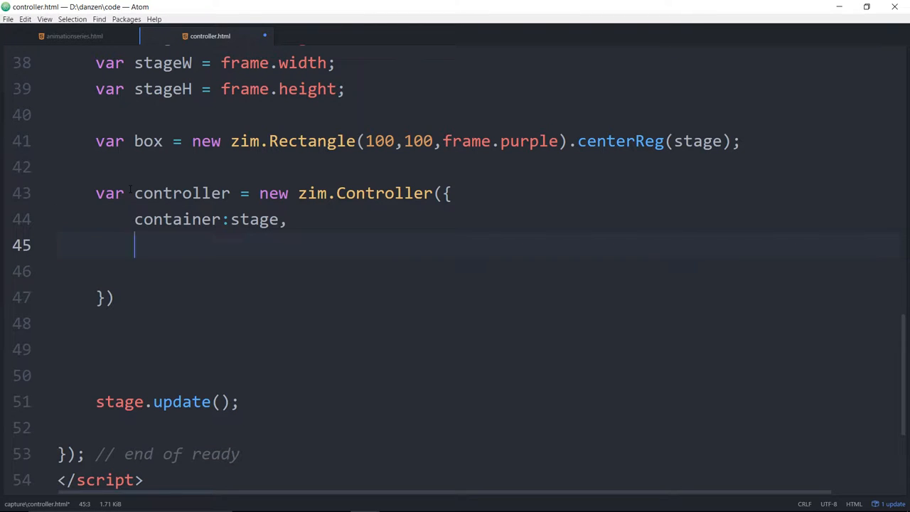
# Add target:box to the controller config and close the statement with a semicolon
pyautogui.write('target:')
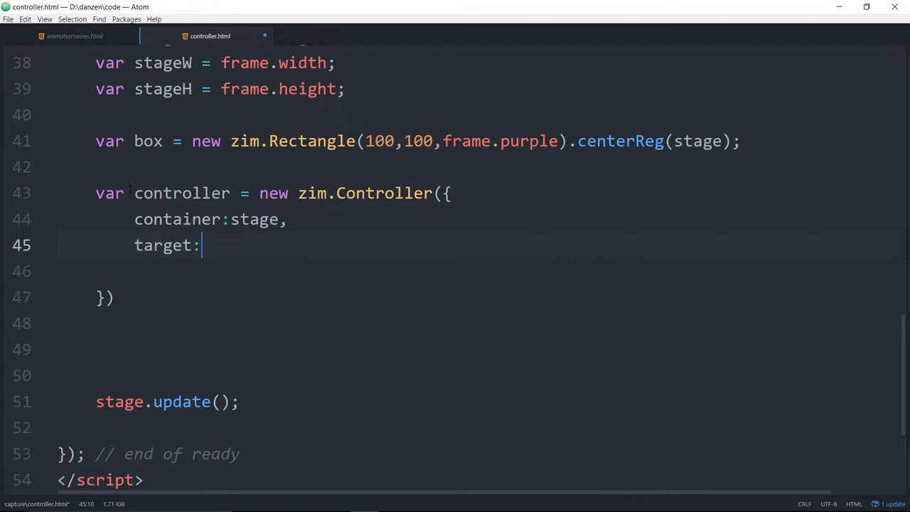
pyautogui.write('bod')
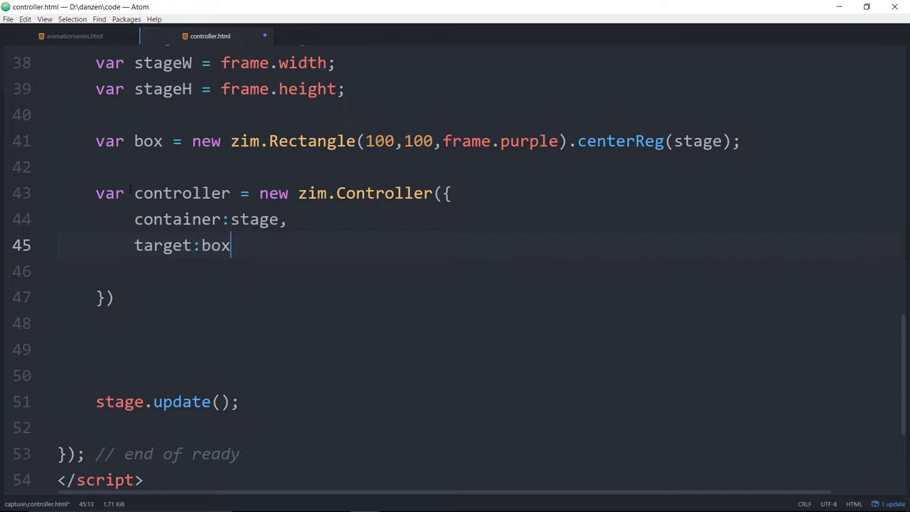
pyautogui.press('backspace')
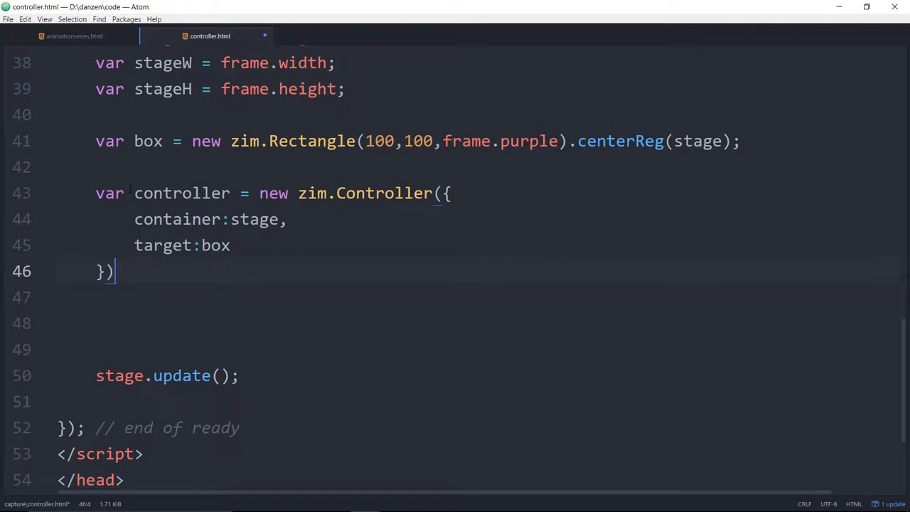
pyautogui.write(';')
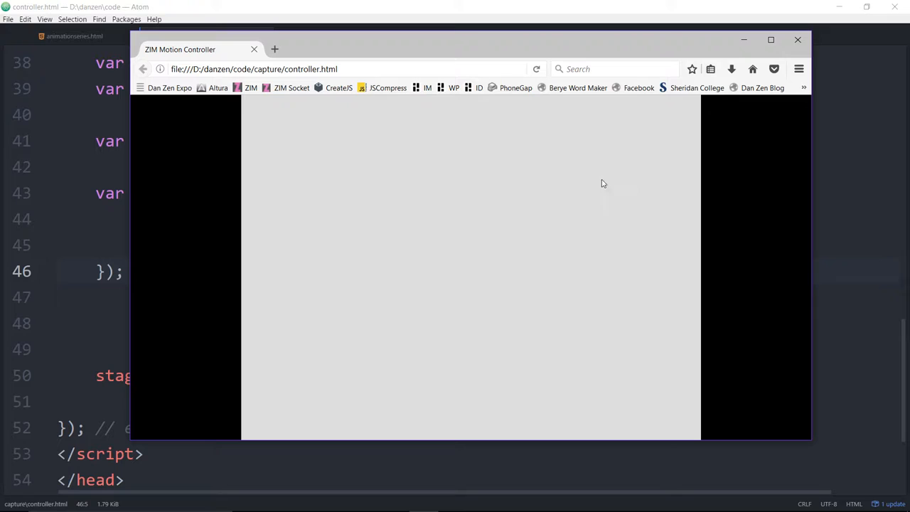
pyautogui.moveTo(477, 292)
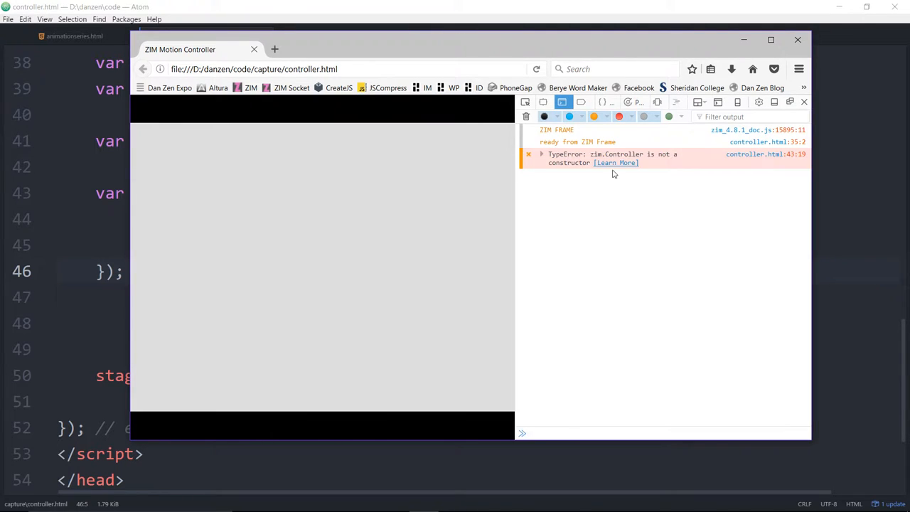
pyautogui.moveTo(700, 184)
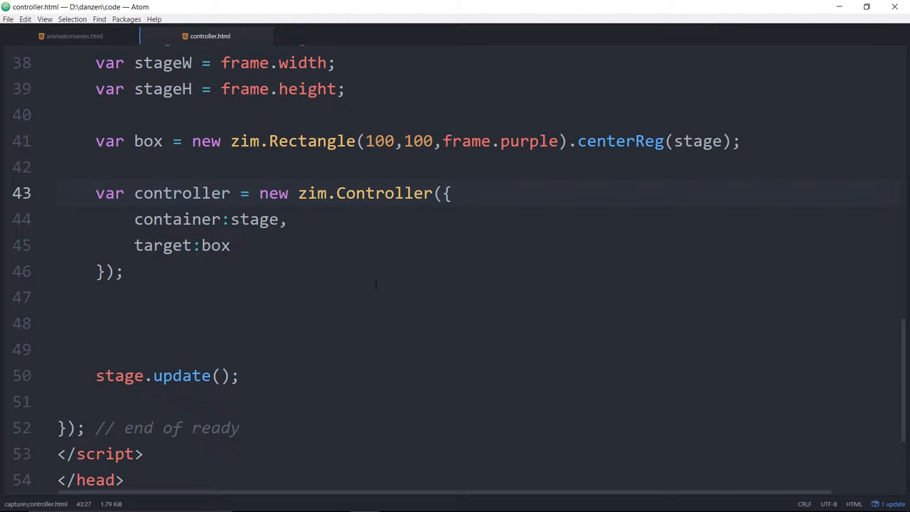
# Change zim.Controller to zim.MotionController and reload the page in Firefox
pyautogui.write('Motion')
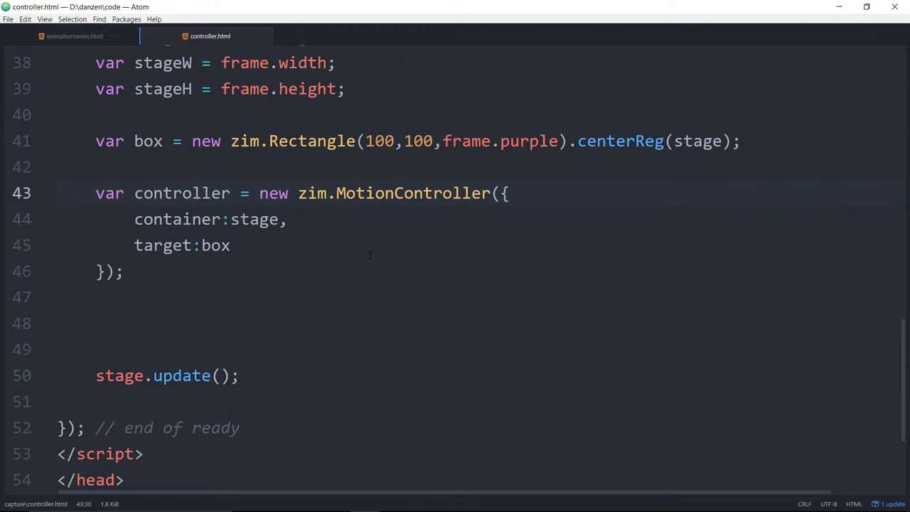
pyautogui.click(367, 193)
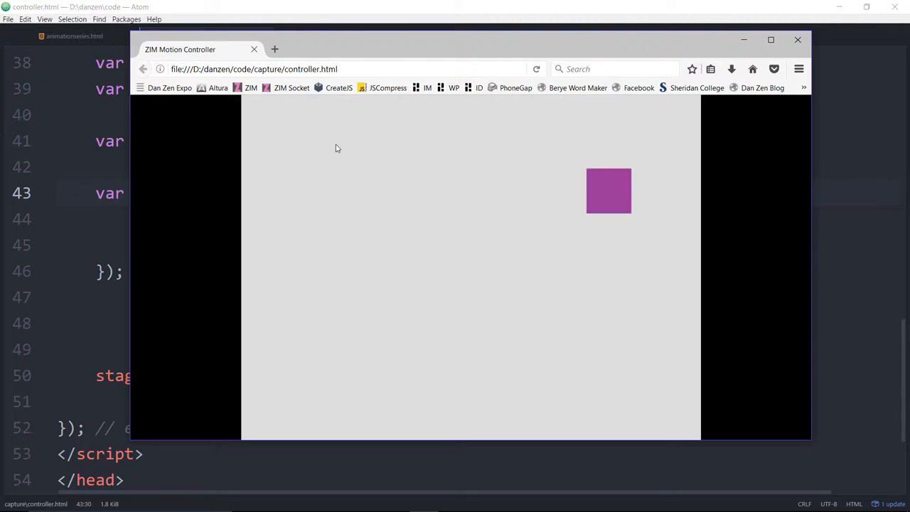
# Steer the purple box around the Firefox stage to check it runs without errors
pyautogui.moveTo(609, 189); pyautogui.dragTo(337, 143)
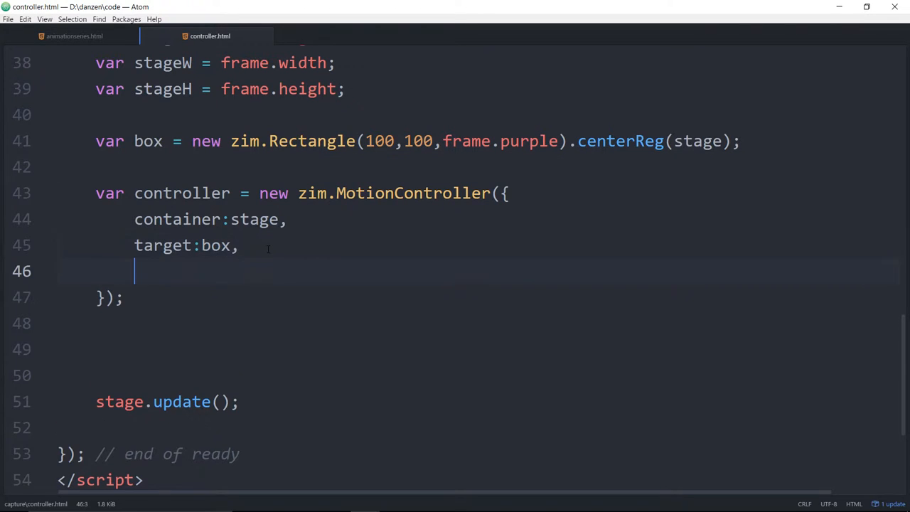
# Add type:"keydown" and rotate:true to the MotionController options and check the reloaded page
pyautogui.write('t')
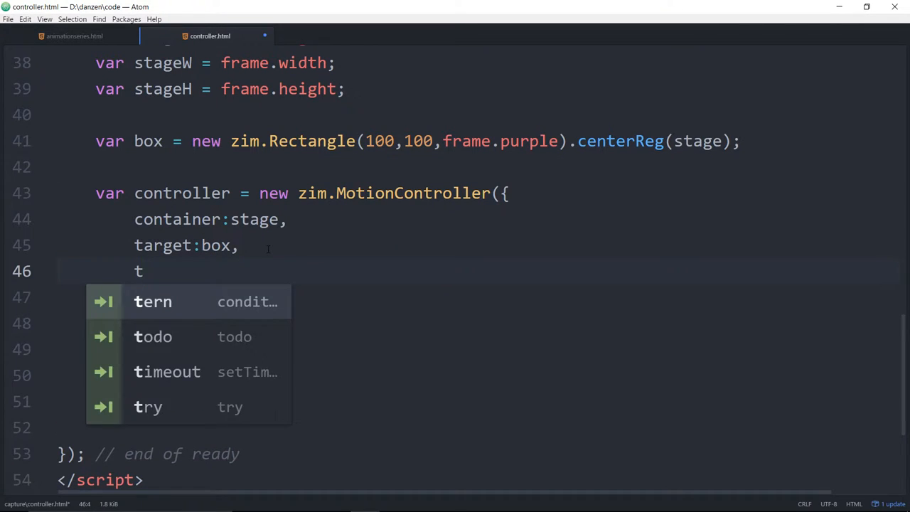
pyautogui.write('ype:')
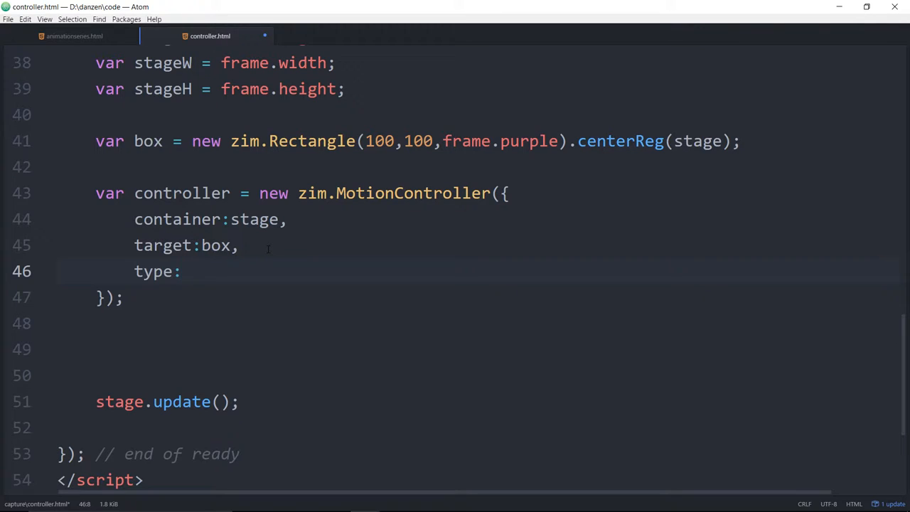
pyautogui.write('"keydow"')
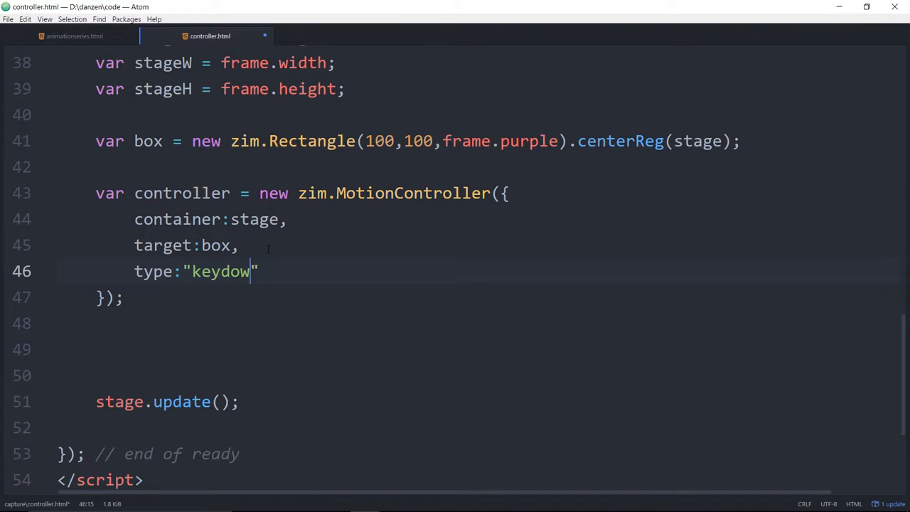
pyautogui.write('n')
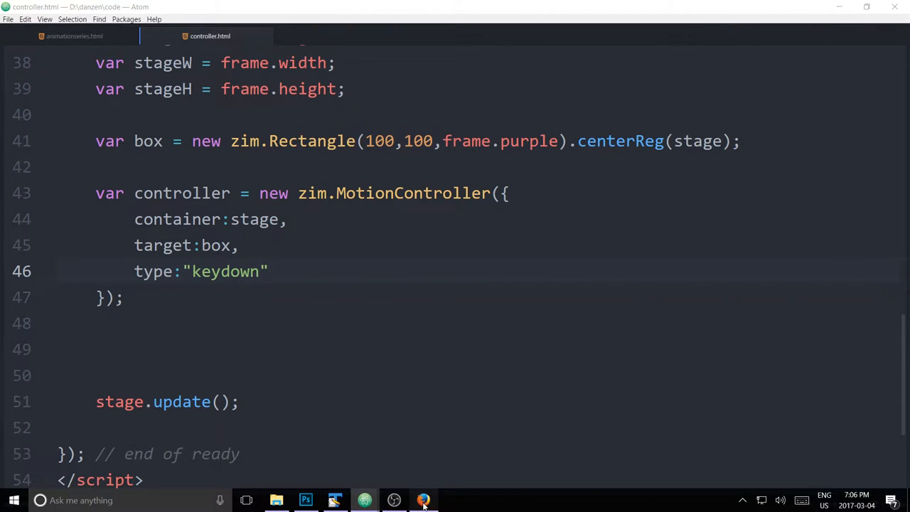
pyautogui.click(423, 500)
pyautogui.write('rotate:')
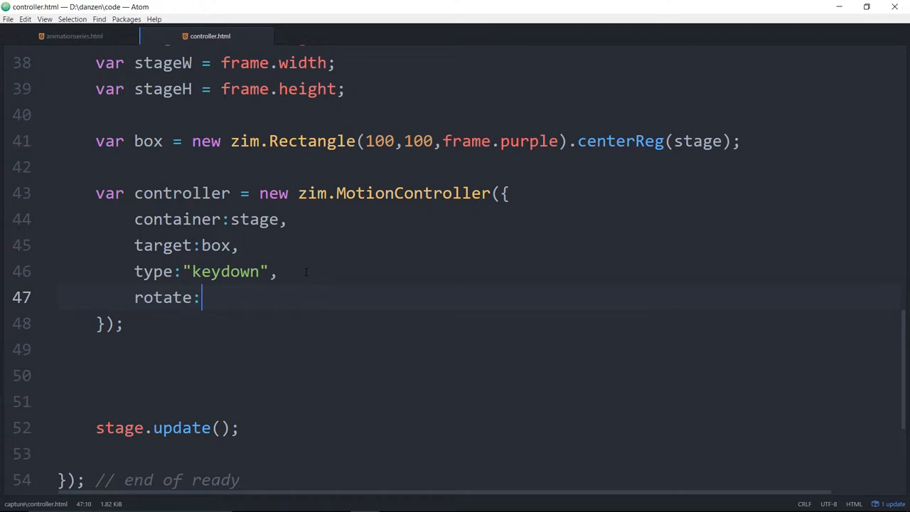
pyautogui.write('tr')
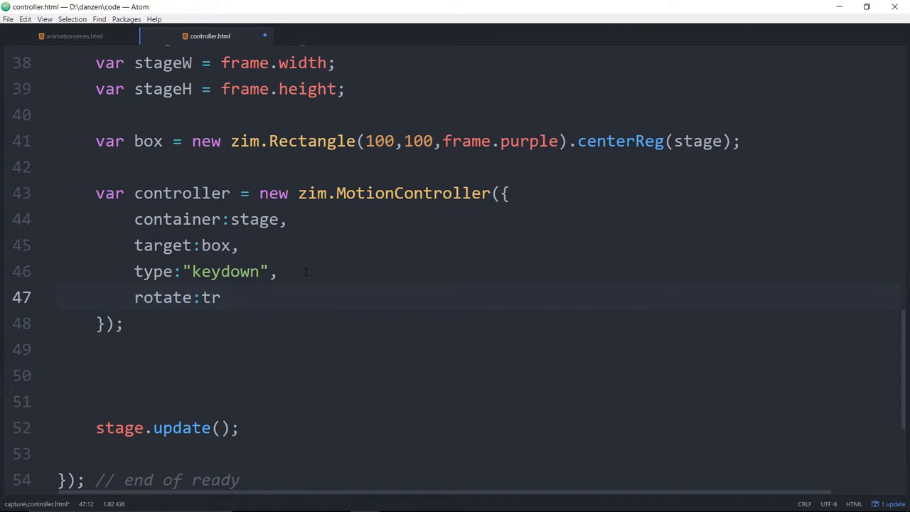
pyautogui.write('ue')
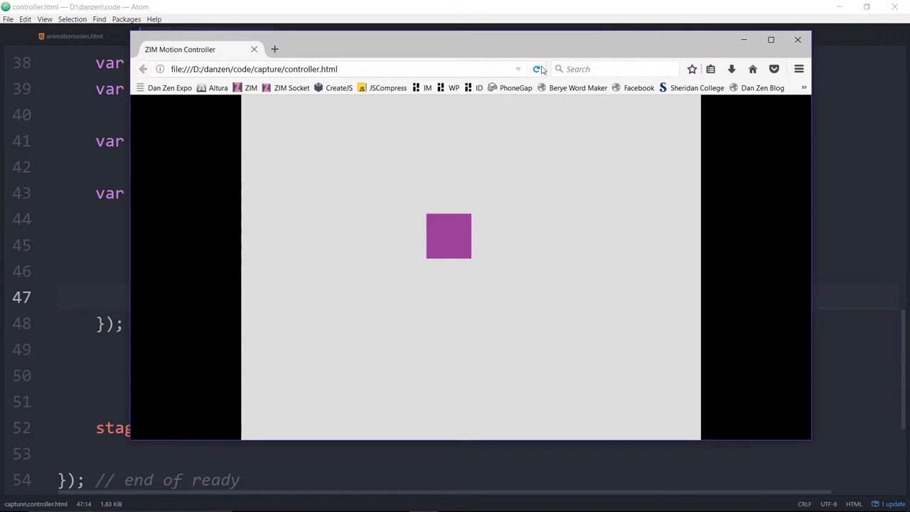
# Reload the Firefox page and drive the purple box toward the lower left with the arrow keys
pyautogui.moveTo(448, 235); pyautogui.dragTo(537, 204)
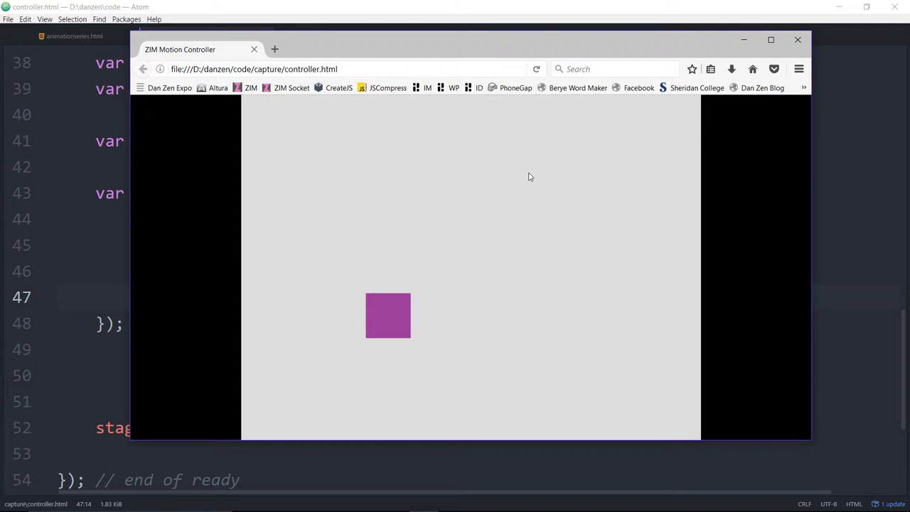
pyautogui.moveTo(387, 315); pyautogui.dragTo(630, 180)
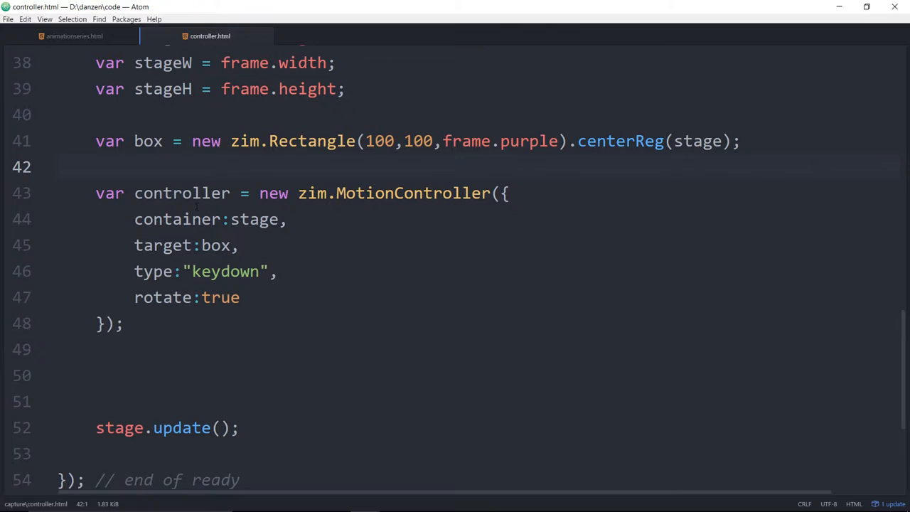
# Start line 42 with var pane = new zim.Rectangle after correcting the mistyped name 'window'
pyautogui.click(743, 141)
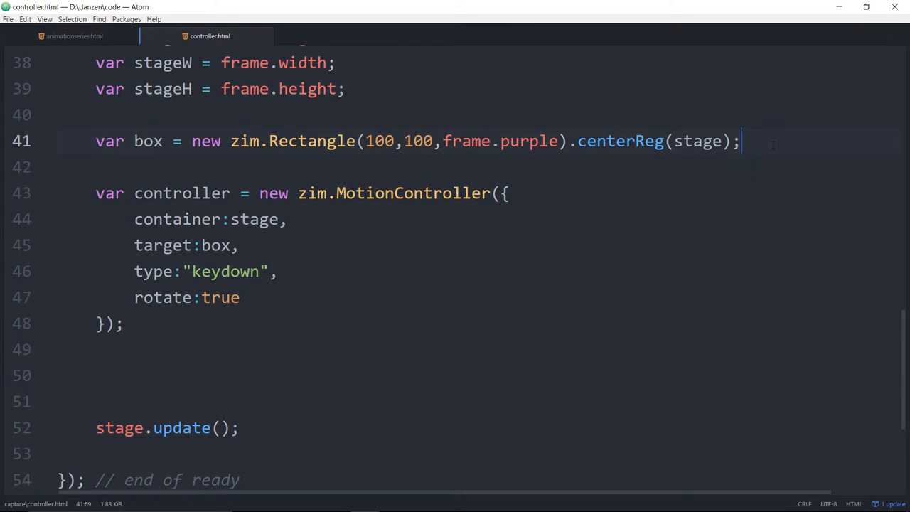
pyautogui.write('v')
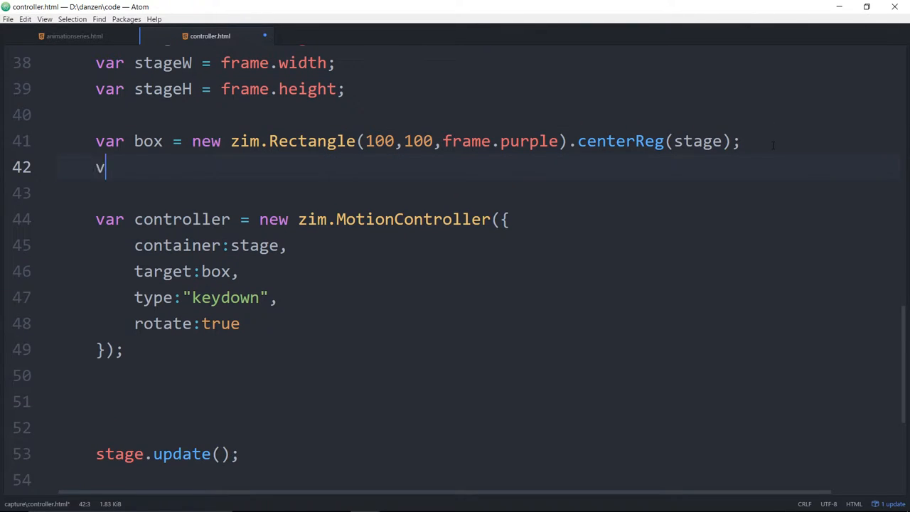
pyautogui.write('ar')
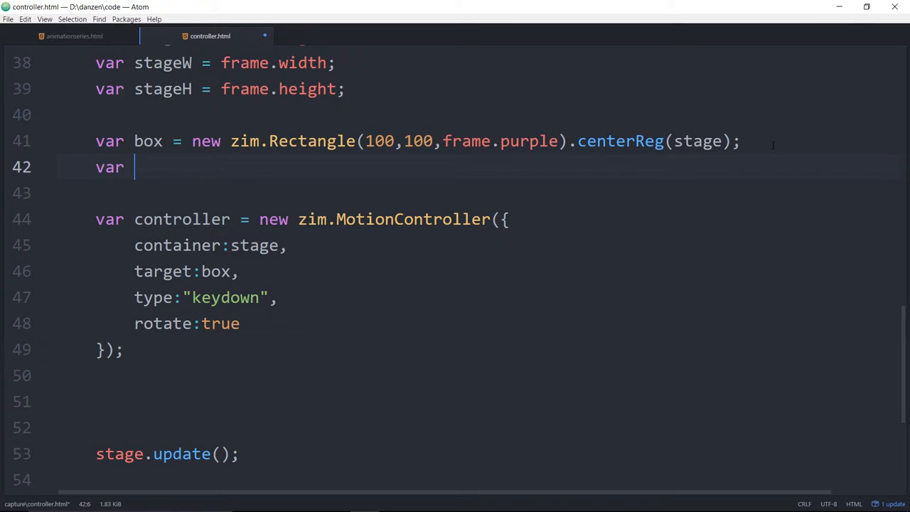
pyautogui.write('window')
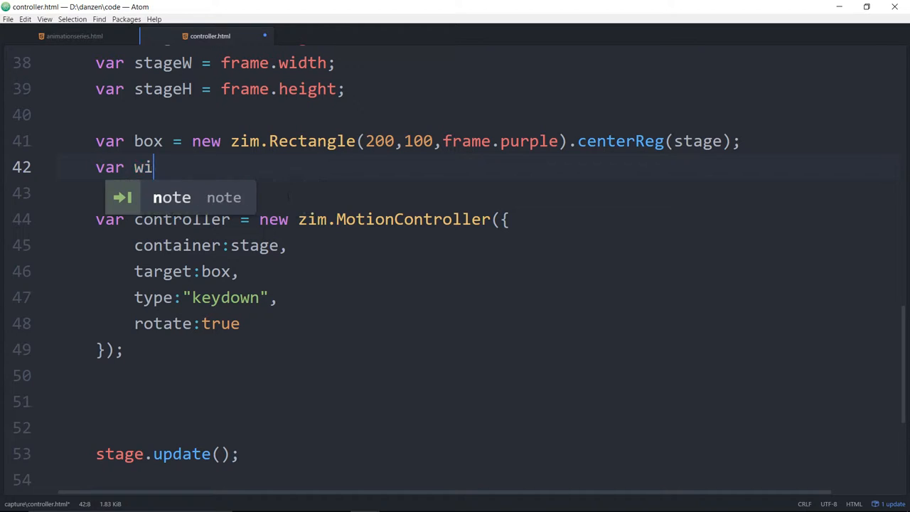
pyautogui.press('Backspace')
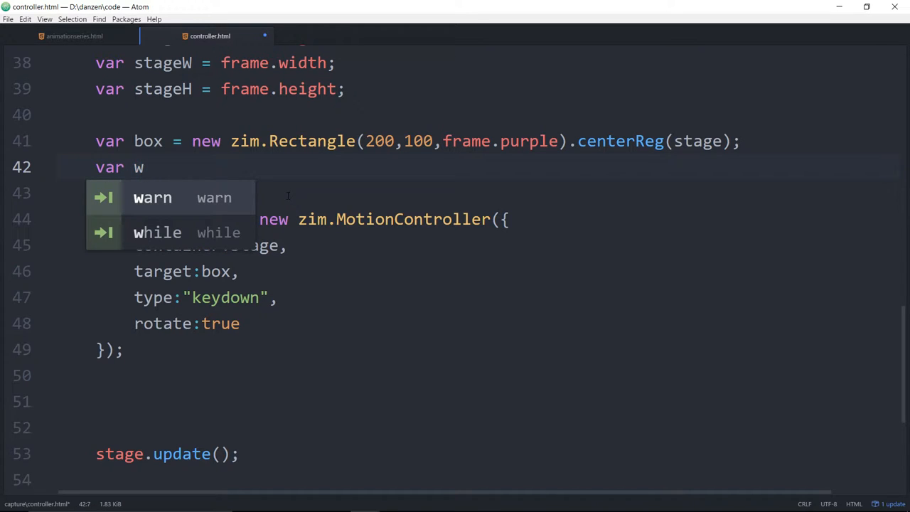
pyautogui.press('backspace')
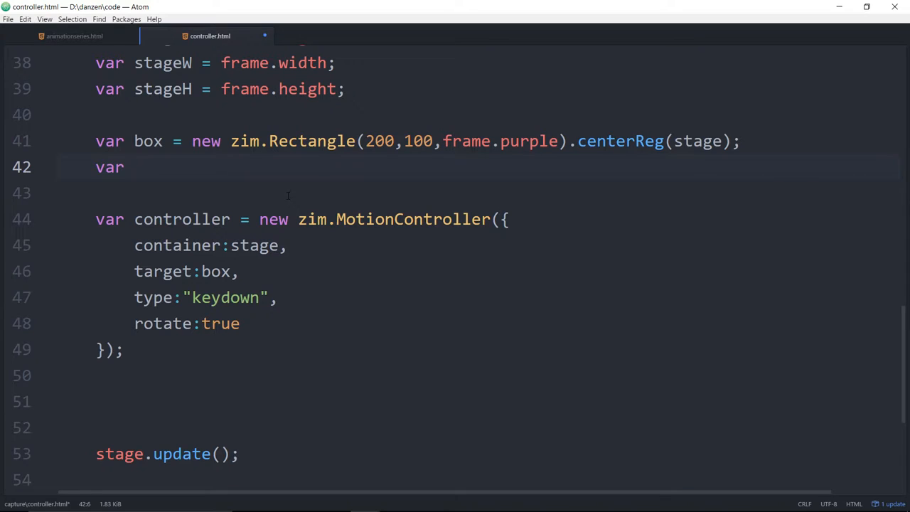
pyautogui.write('pane')
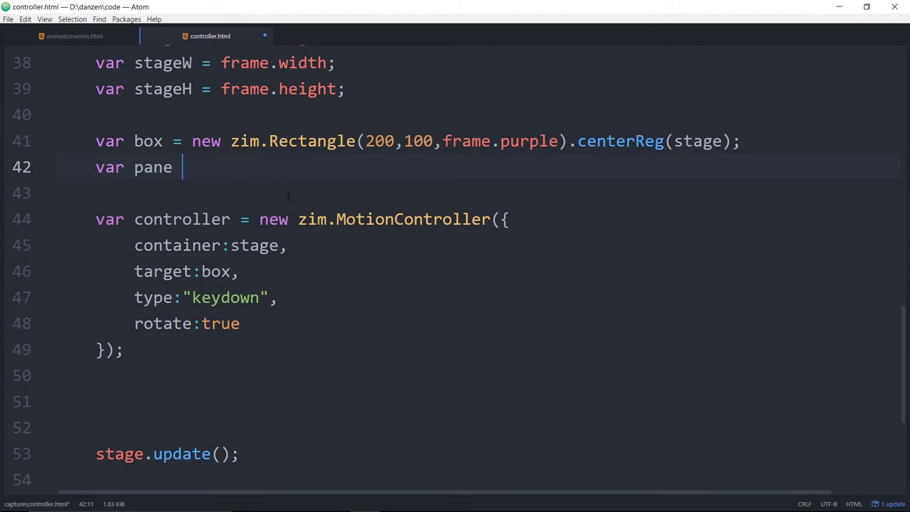
pyautogui.write('= new')
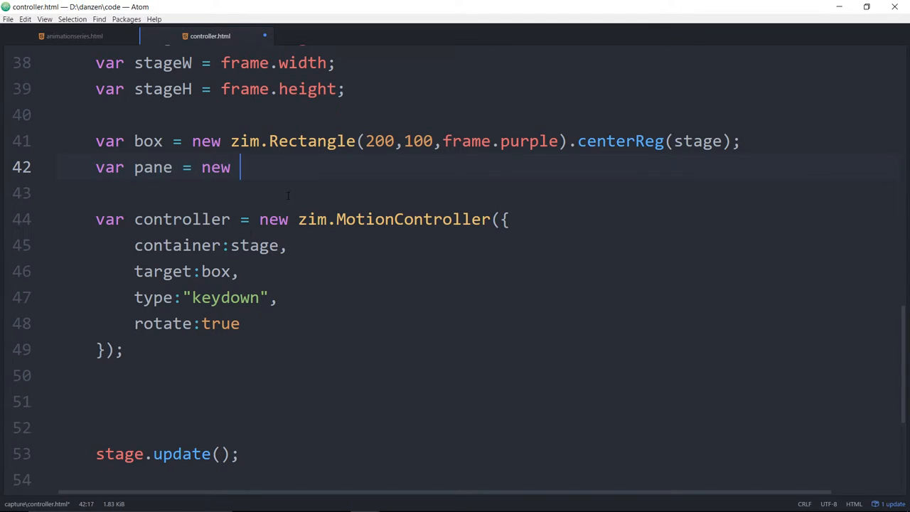
pyautogui.write('zim')
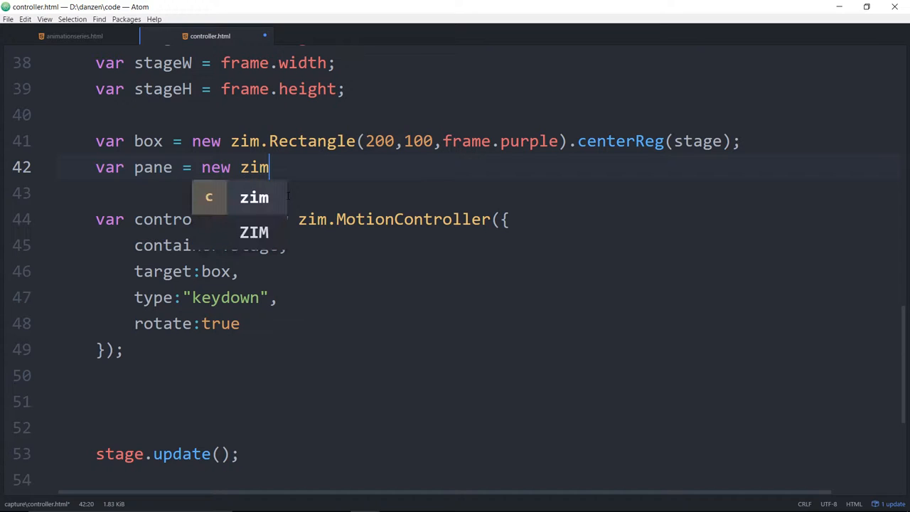
pyautogui.write('.Rectangle(')
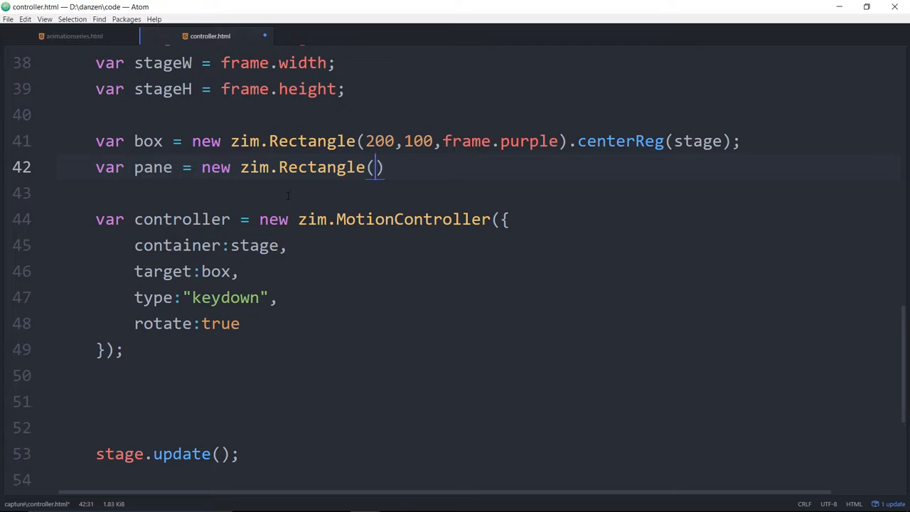
# Make the pane a 30 by 100 rectangle in frame.pink and chain .addTo(box)
pyautogui.write('3')
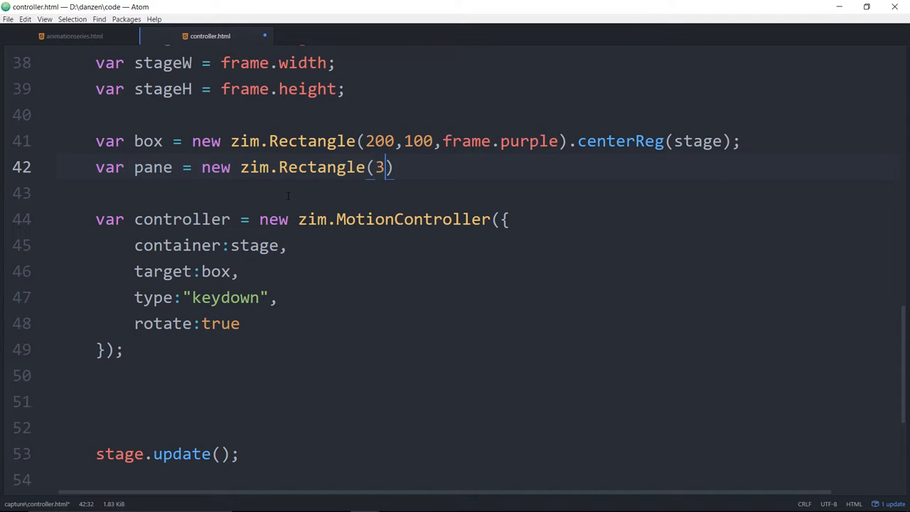
pyautogui.write('0, 10')
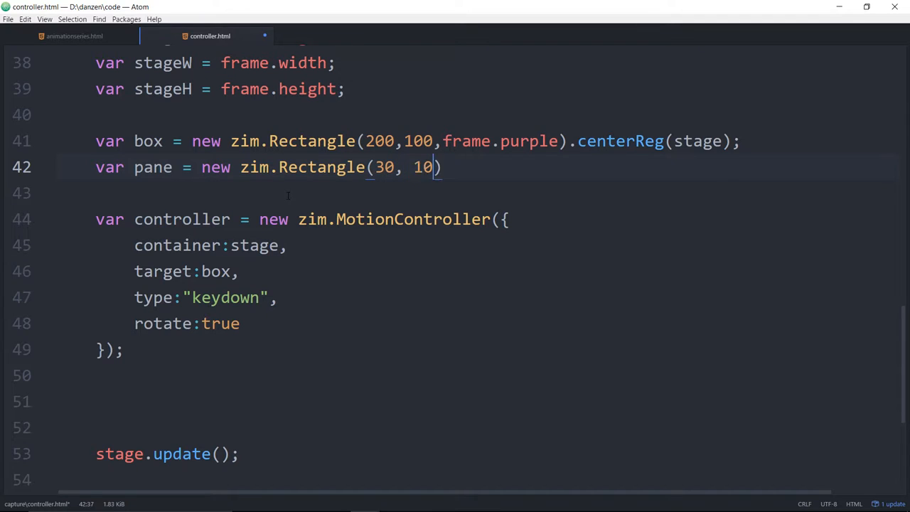
pyautogui.write('0')
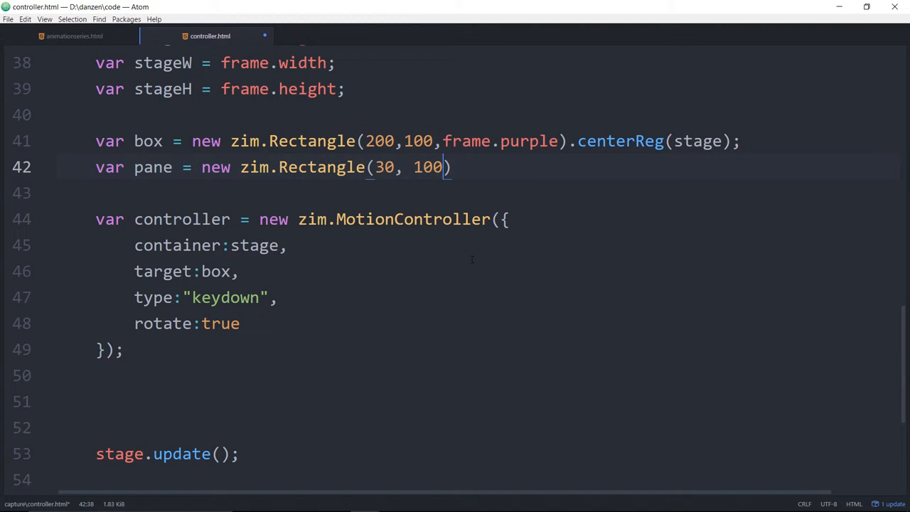
pyautogui.write(',')
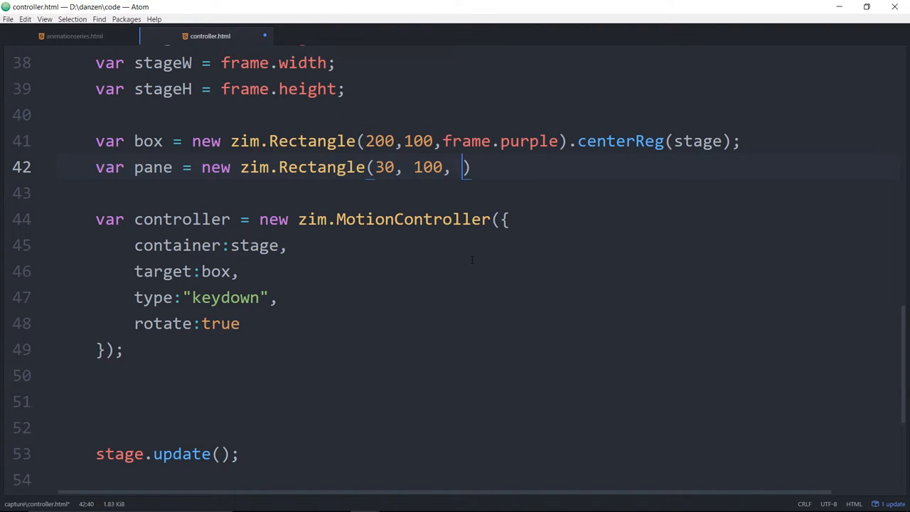
pyautogui.write('frame.')
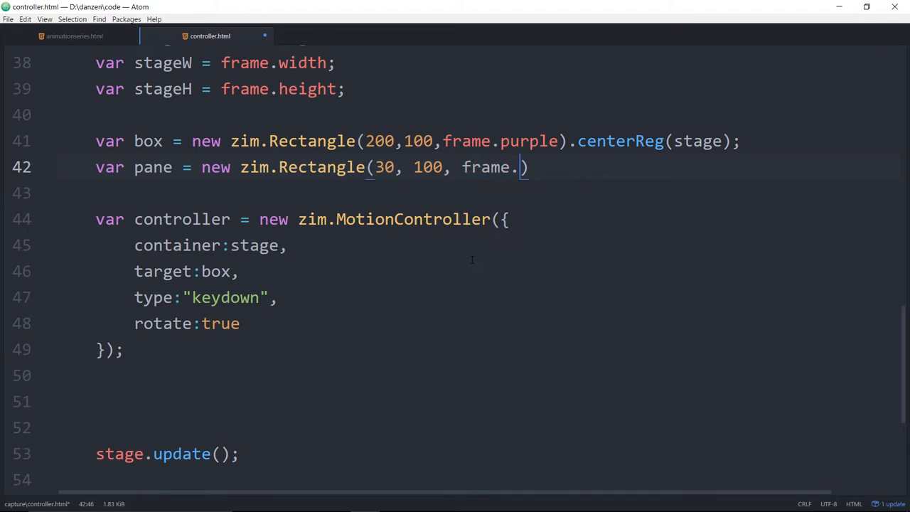
pyautogui.write('pink')
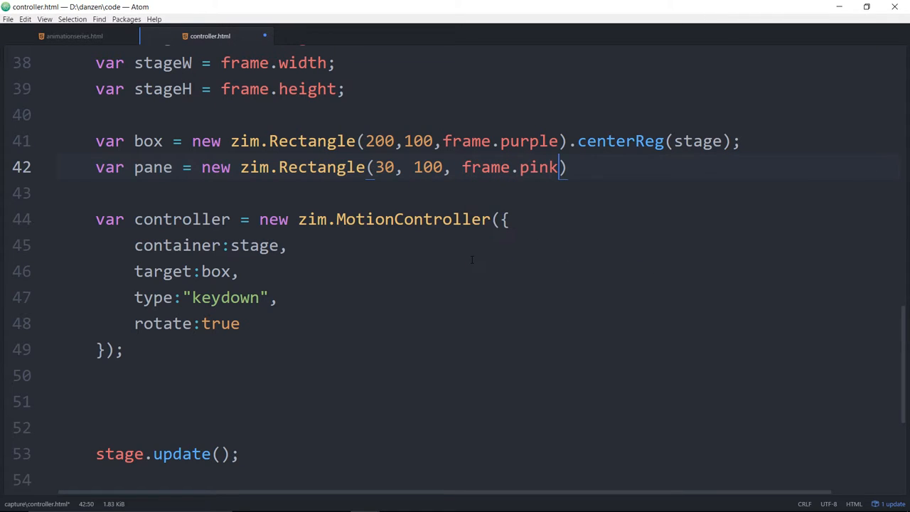
pyautogui.write('.')
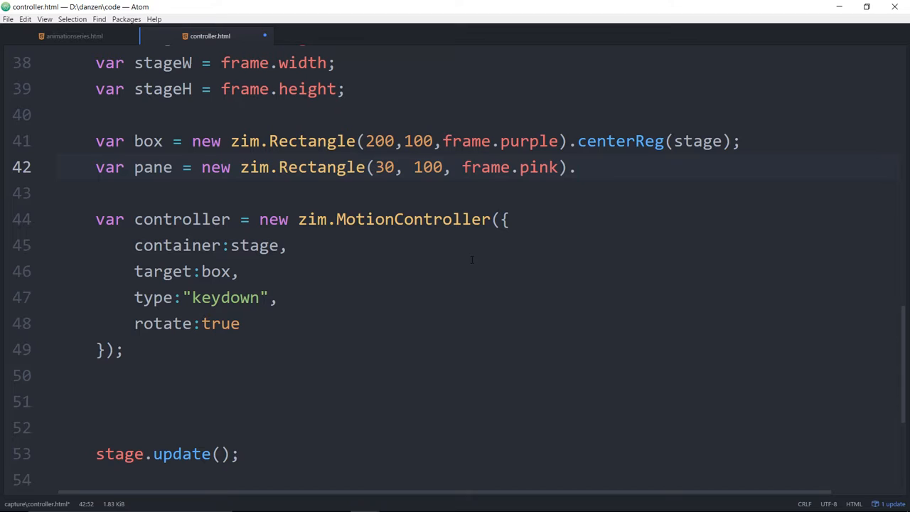
pyautogui.write('addTo(')
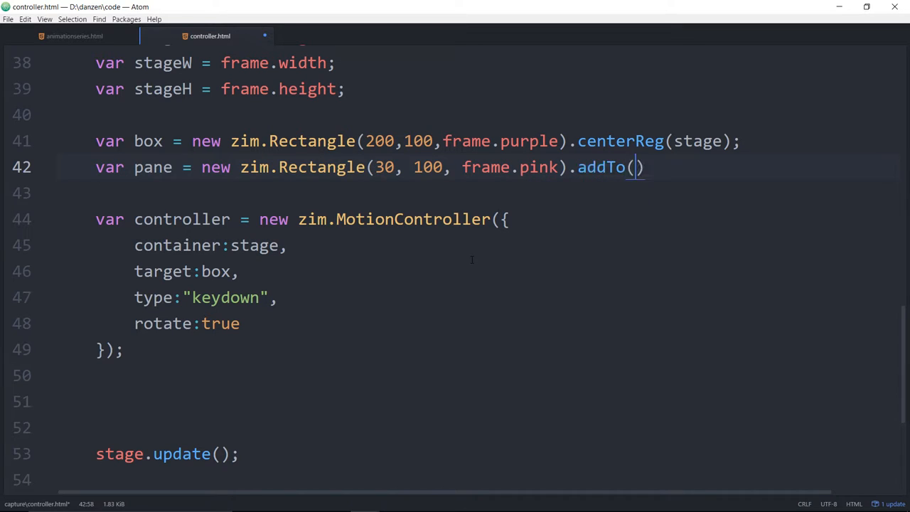
pyautogui.write('box')
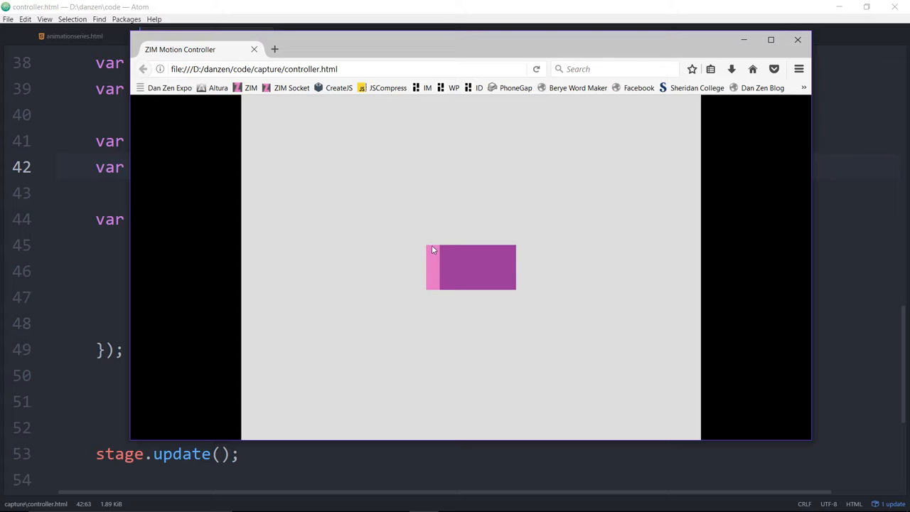
pyautogui.moveTo(436, 269)
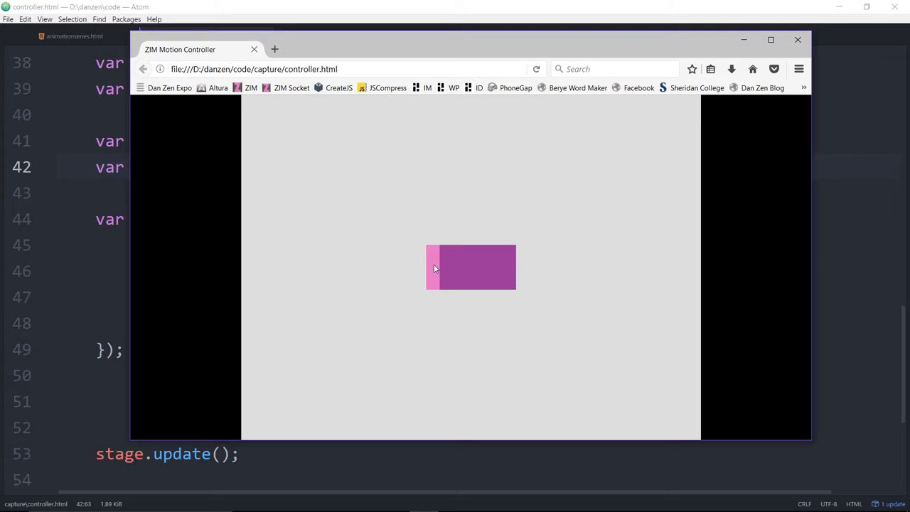
pyautogui.moveTo(508, 259)
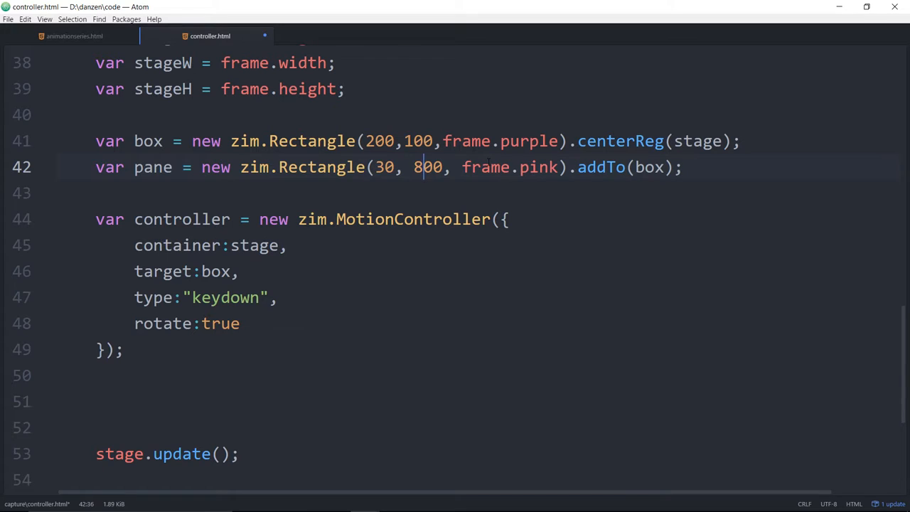
# Change the pane height to 80 and insert .mov(140,10) before .addTo(box)
pyautogui.press('BackSpace')
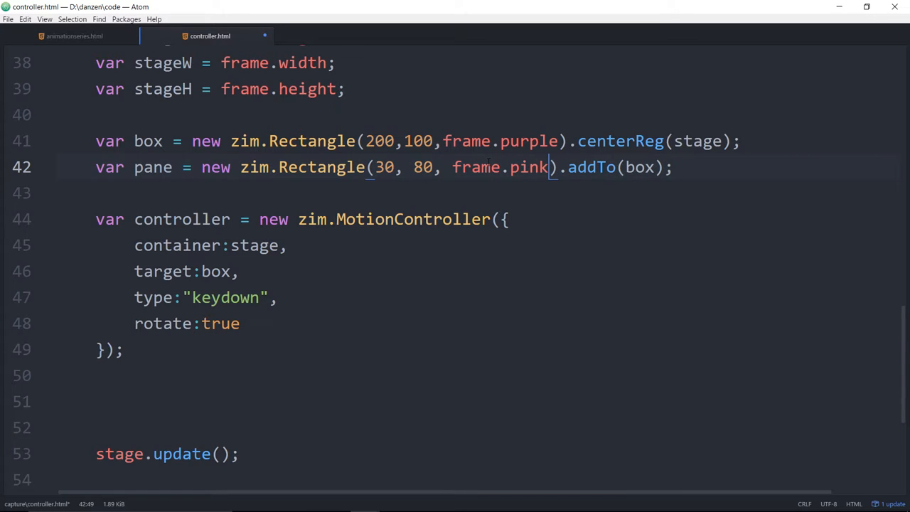
pyautogui.write('po')
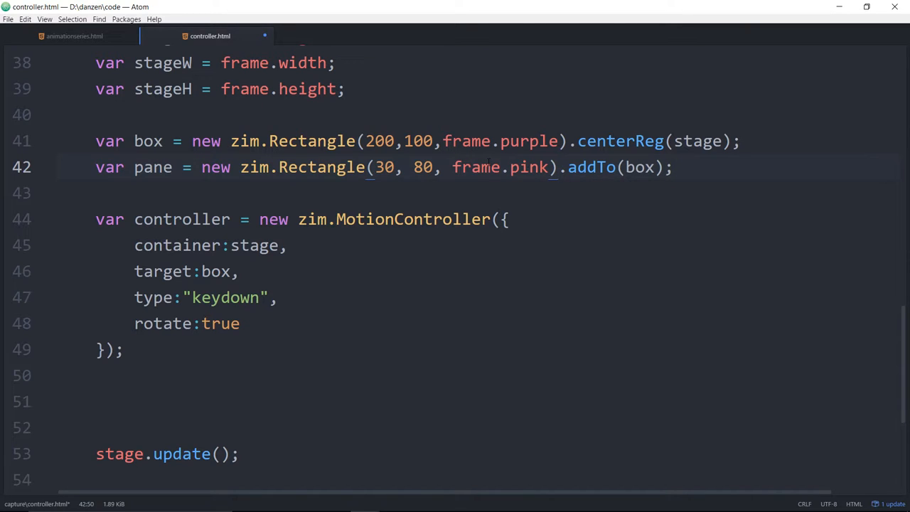
pyautogui.write('.mov().')
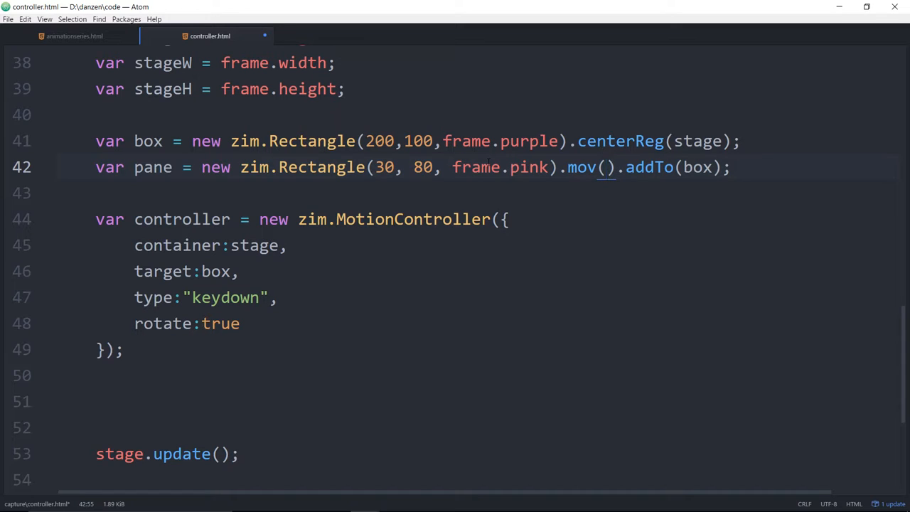
pyautogui.click(604, 168)
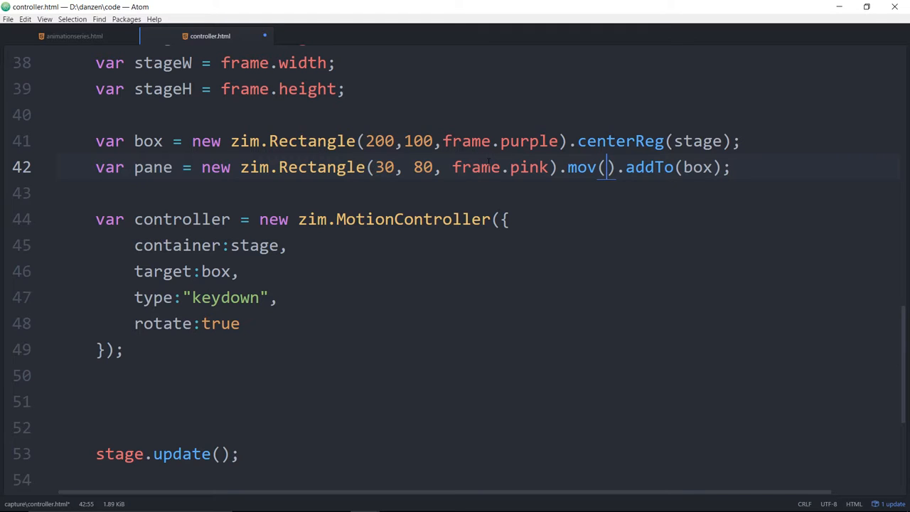
pyautogui.write('1')
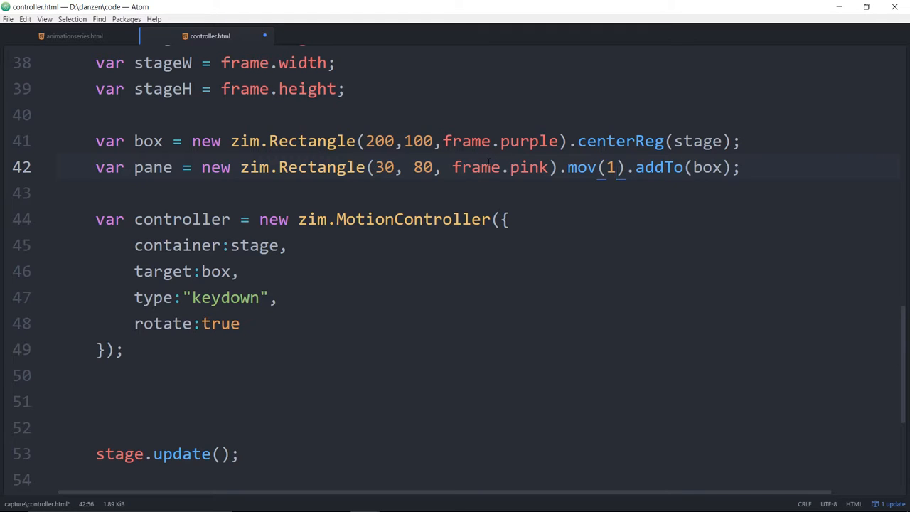
pyautogui.write('7-')
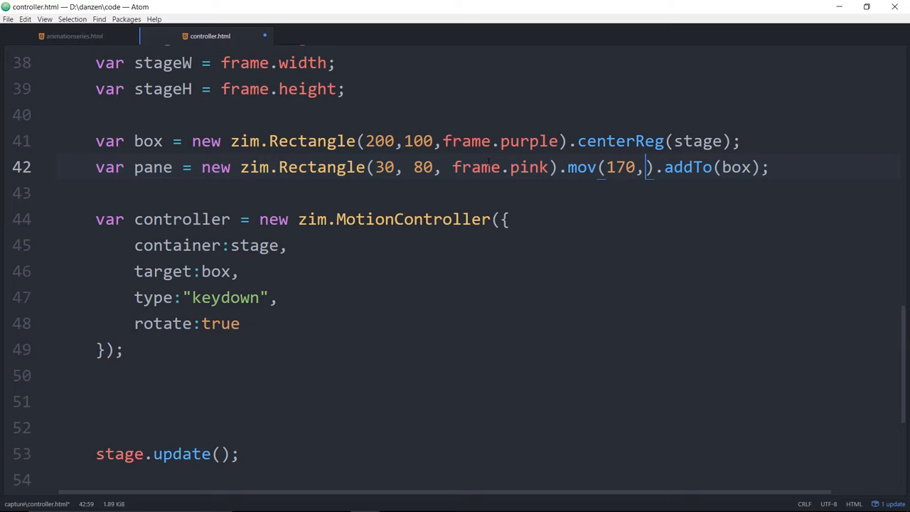
pyautogui.write('10')
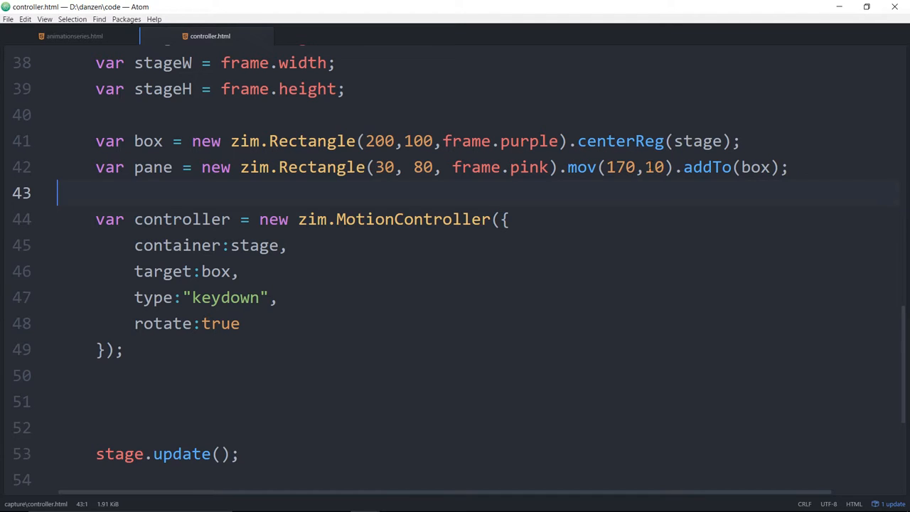
pyautogui.click(623, 167)
pyautogui.write('4')
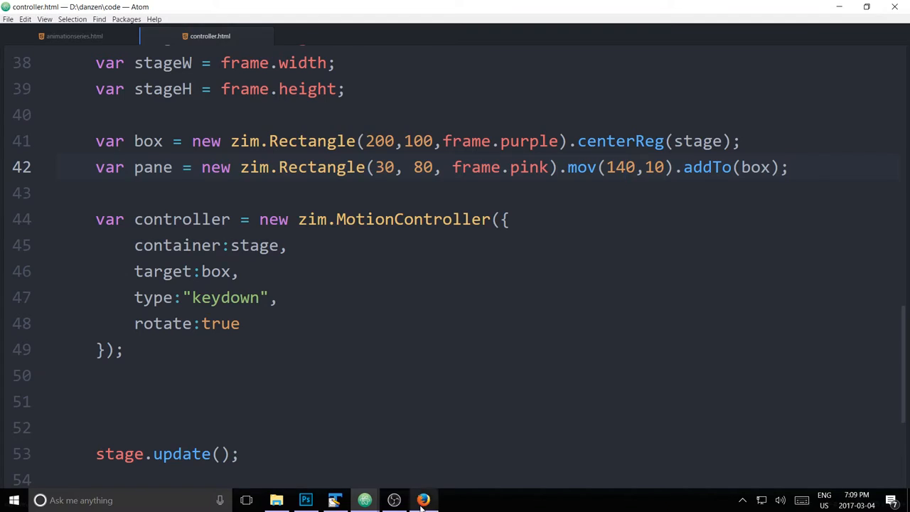
# Switch to Firefox to reload and drive the box with its pink window near the right end
pyautogui.click(423, 500)
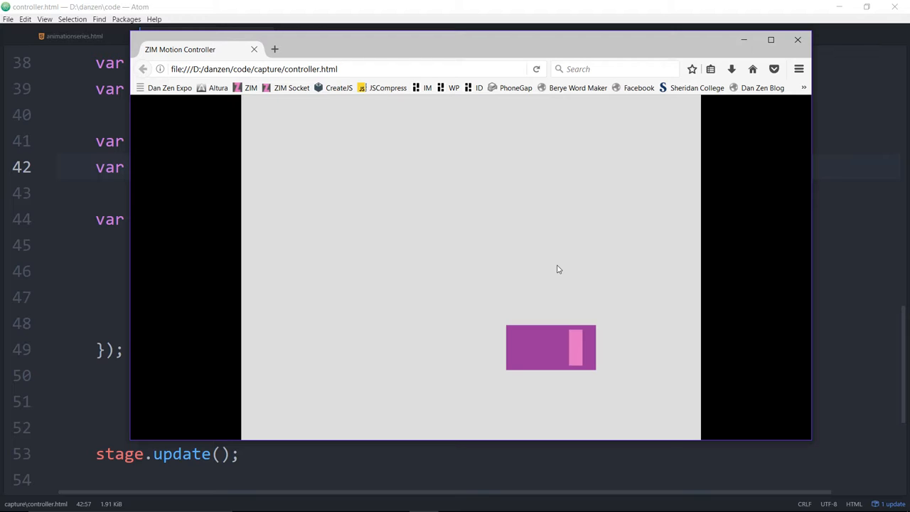
pyautogui.moveTo(657, 140)
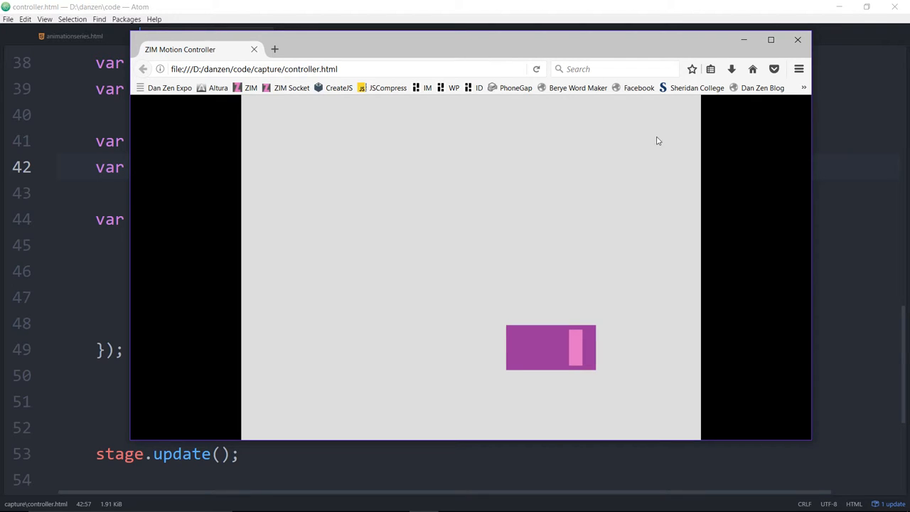
pyautogui.moveTo(141, 177)
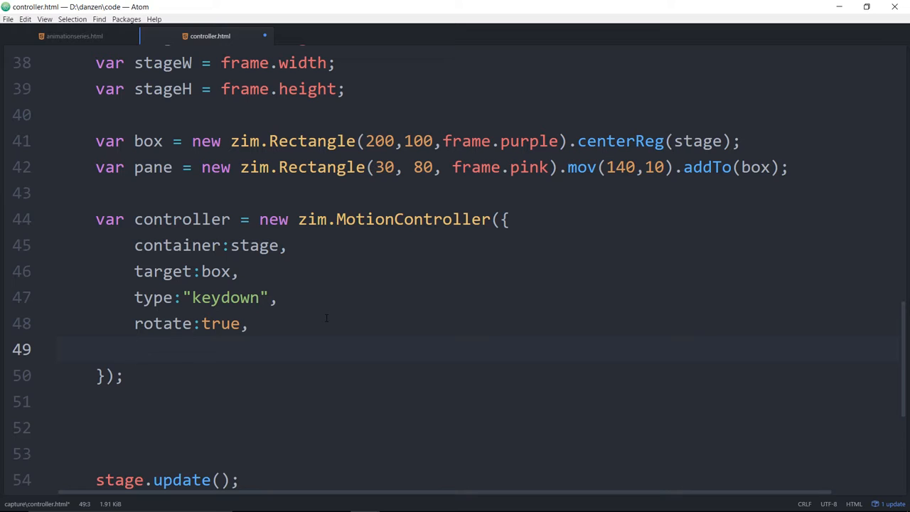
# Add damp:.1 after rotate:true in the MotionController settings
pyautogui.write('damp:')
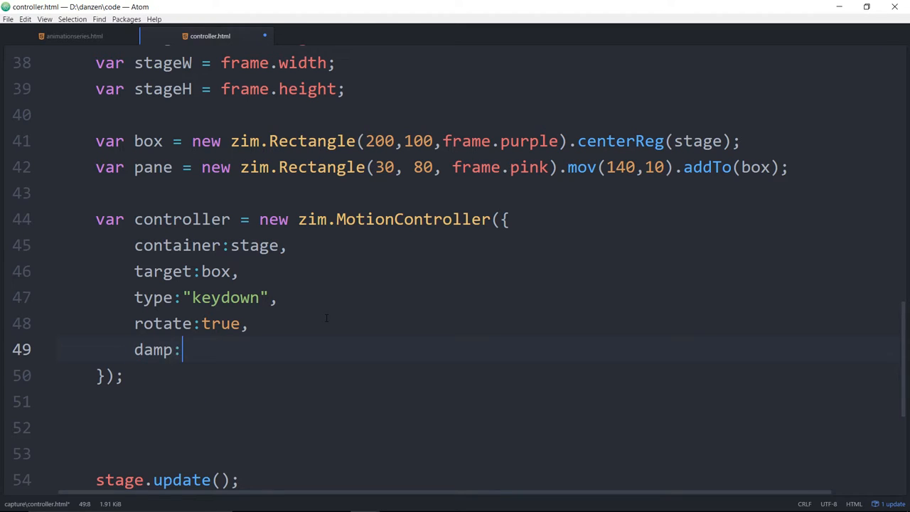
pyautogui.write('.1')
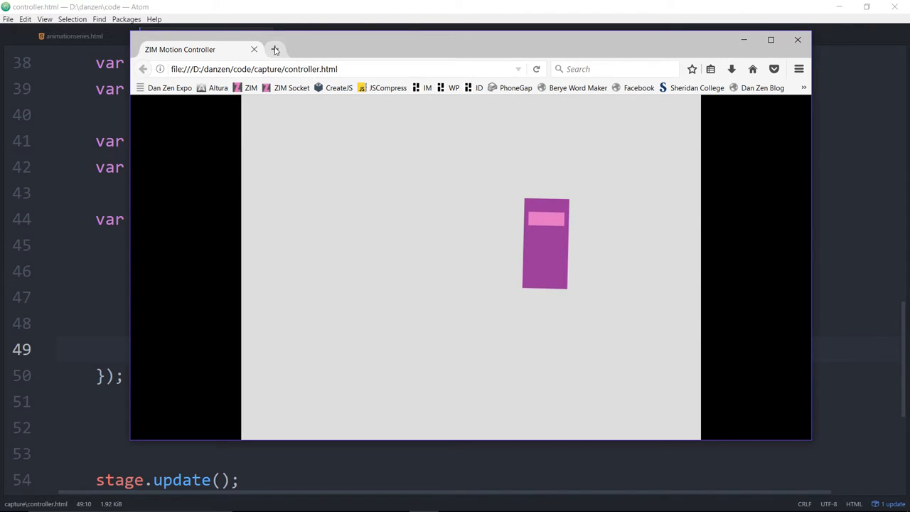
# In a new tab, bring up the ZIM docs and search 'mot' to reach the zim.MotionController entry
pyautogui.click(275, 49)
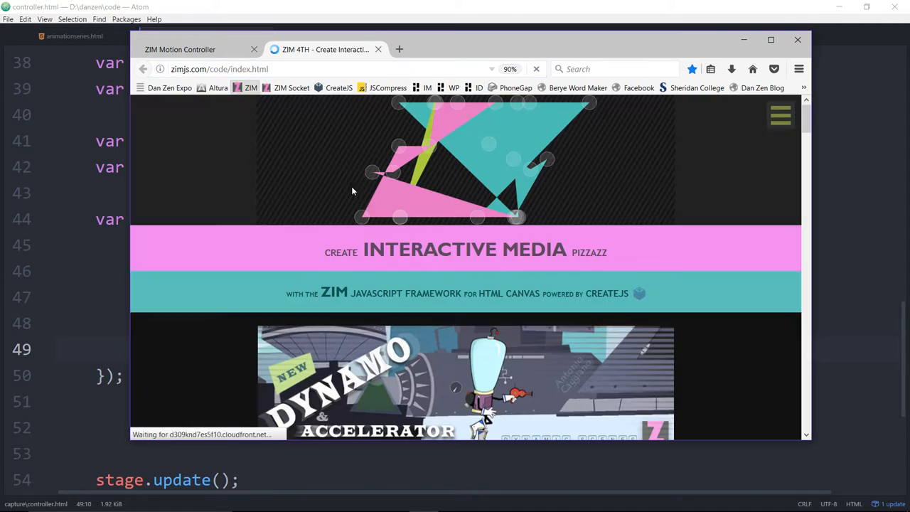
pyautogui.scroll(-3)
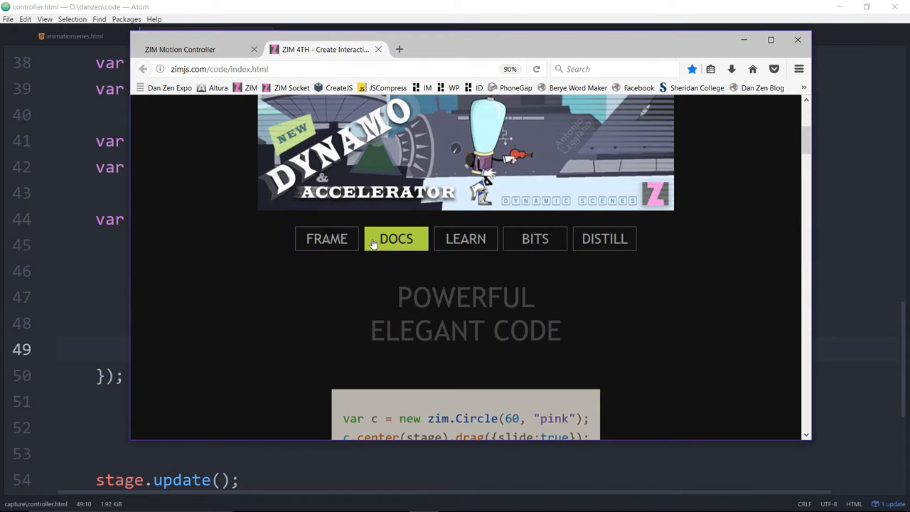
pyautogui.click(396, 238)
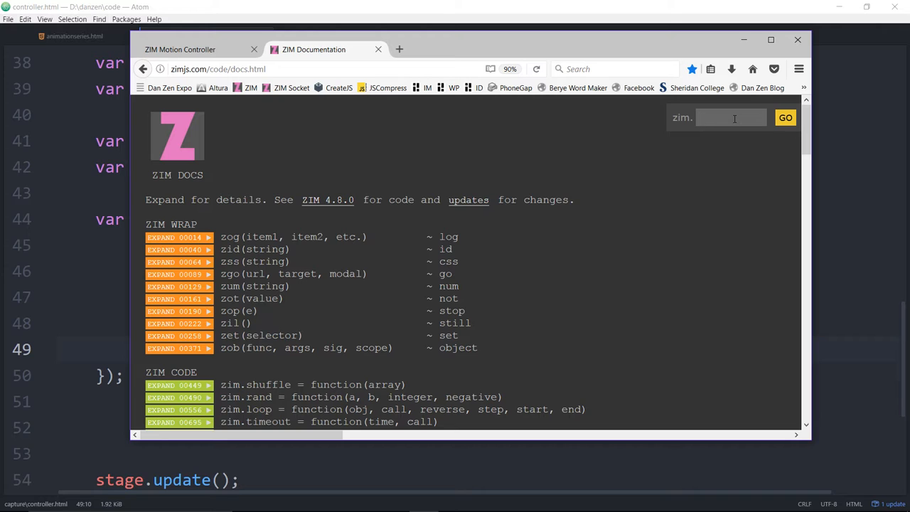
pyautogui.write('mot')
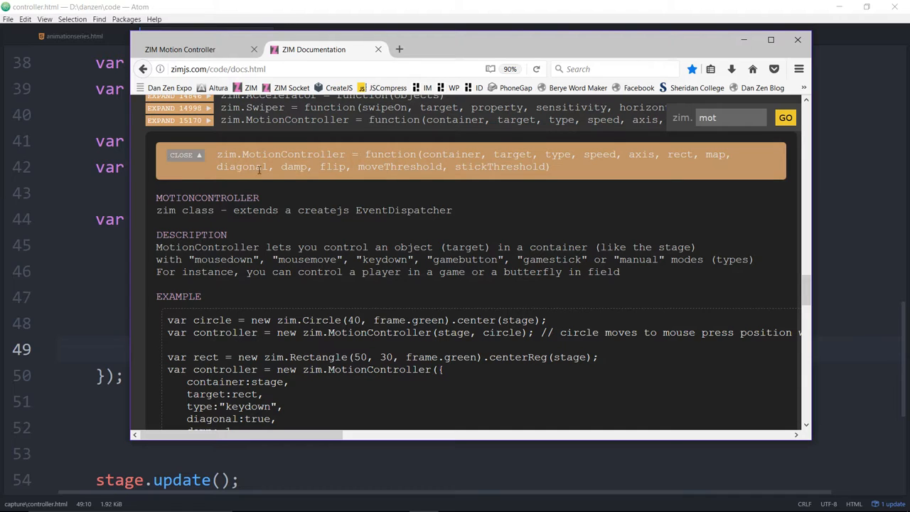
pyautogui.moveTo(681, 154)
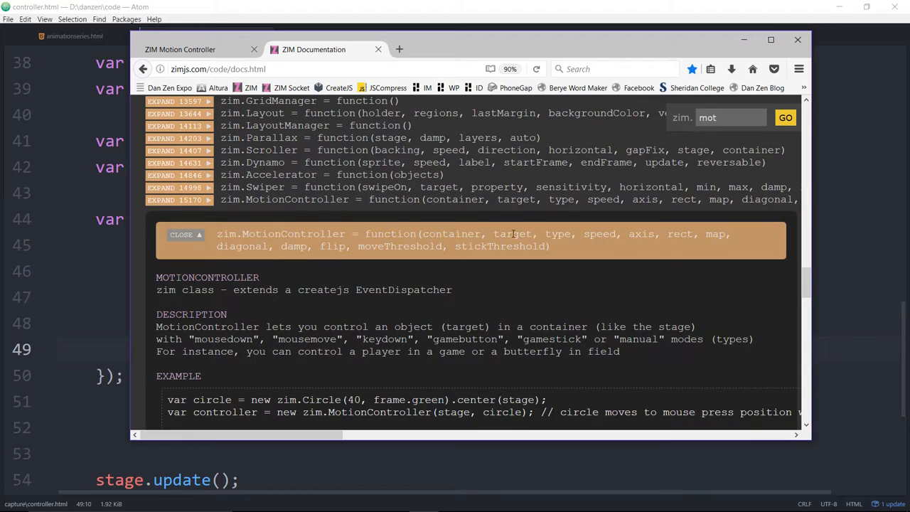
pyautogui.moveTo(346, 246)
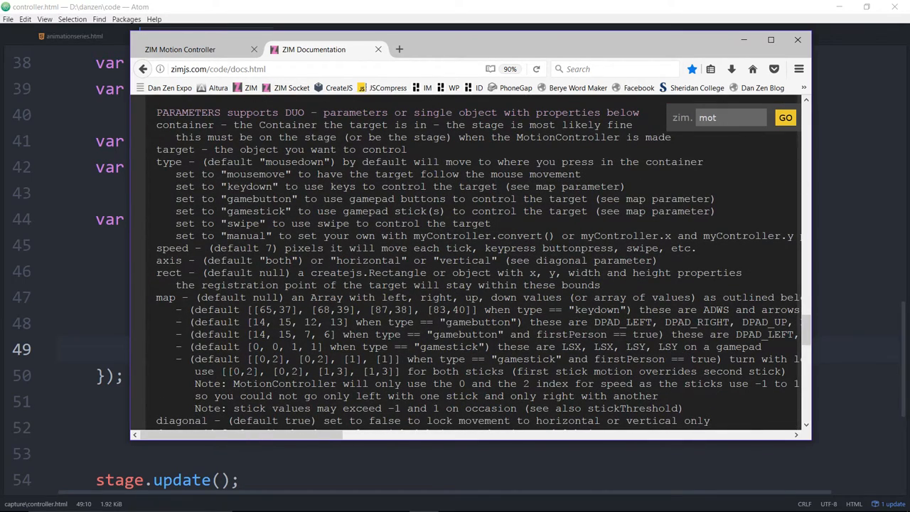
pyautogui.scroll(-3)
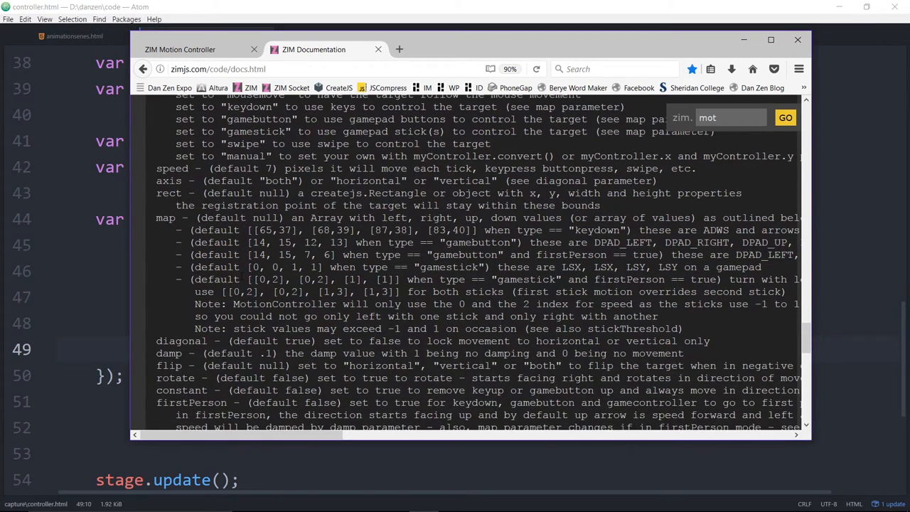
pyautogui.scroll(-3)
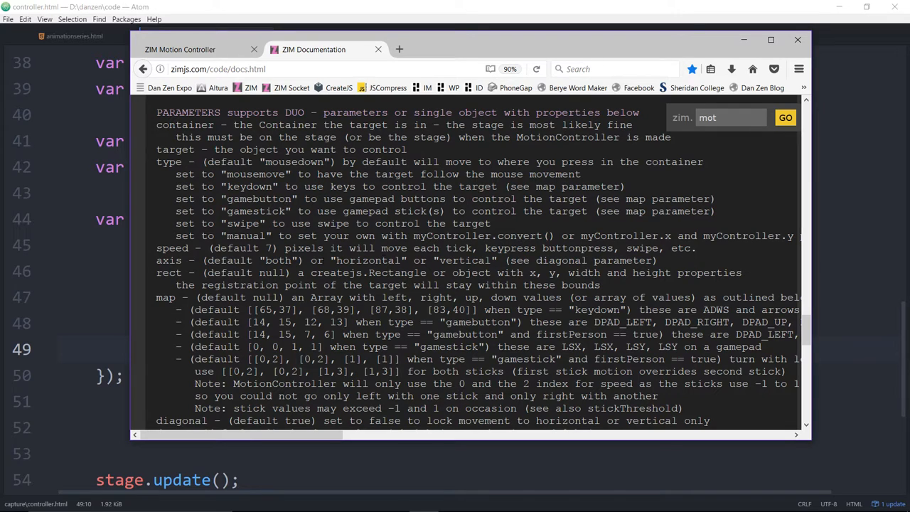
pyautogui.scroll(-3)
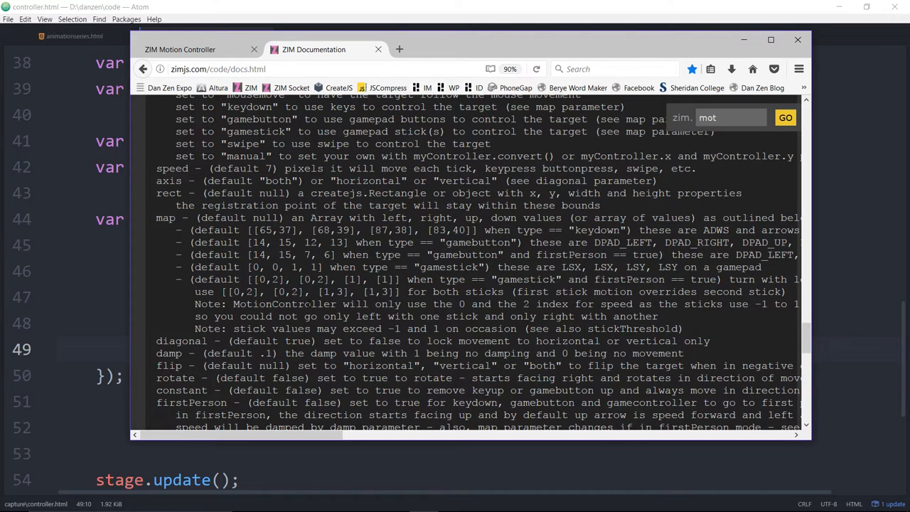
pyautogui.scroll(-3)
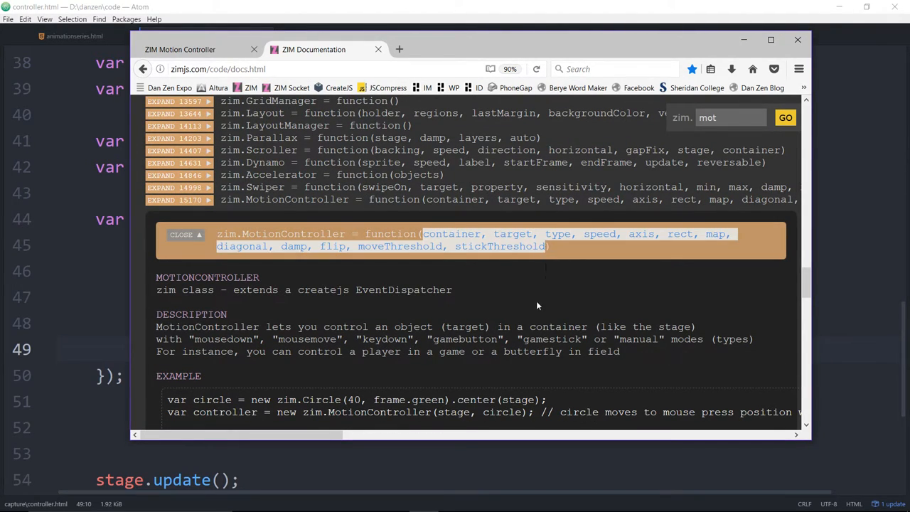
pyautogui.moveTo(655, 251)
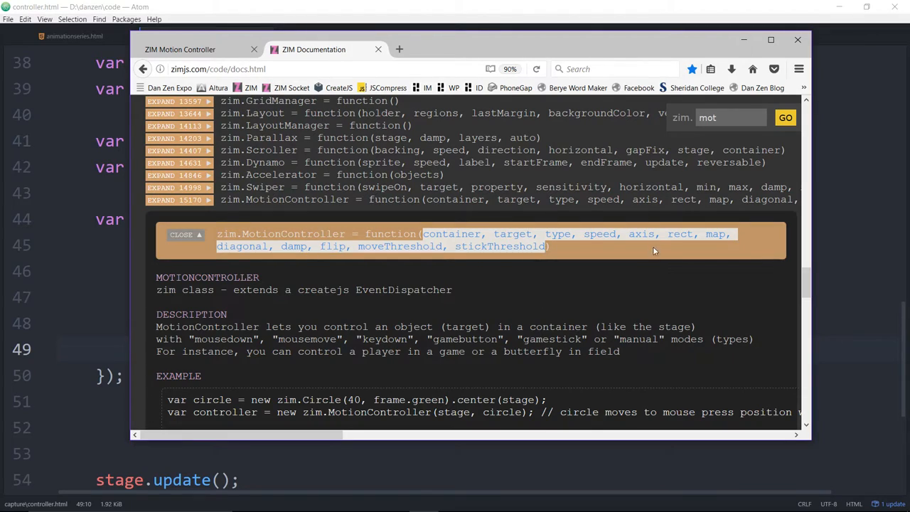
pyautogui.scroll(-3)
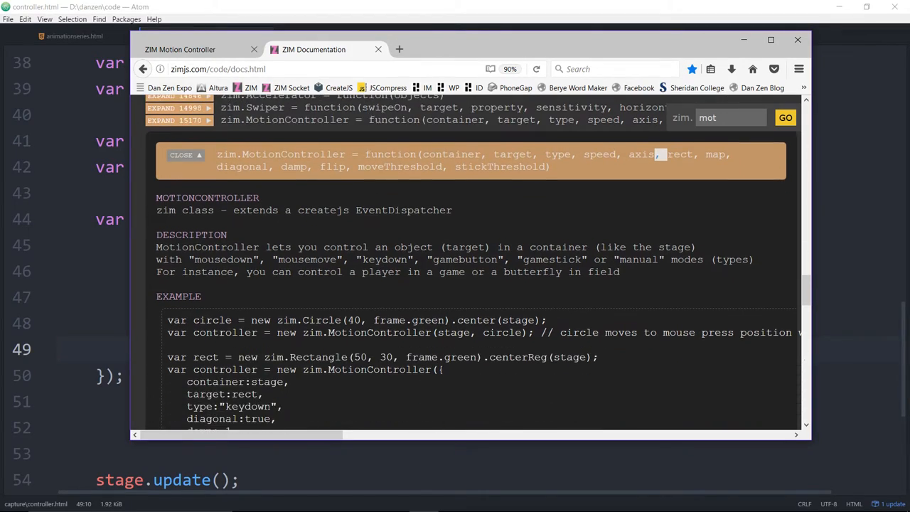
pyautogui.scroll(-3)
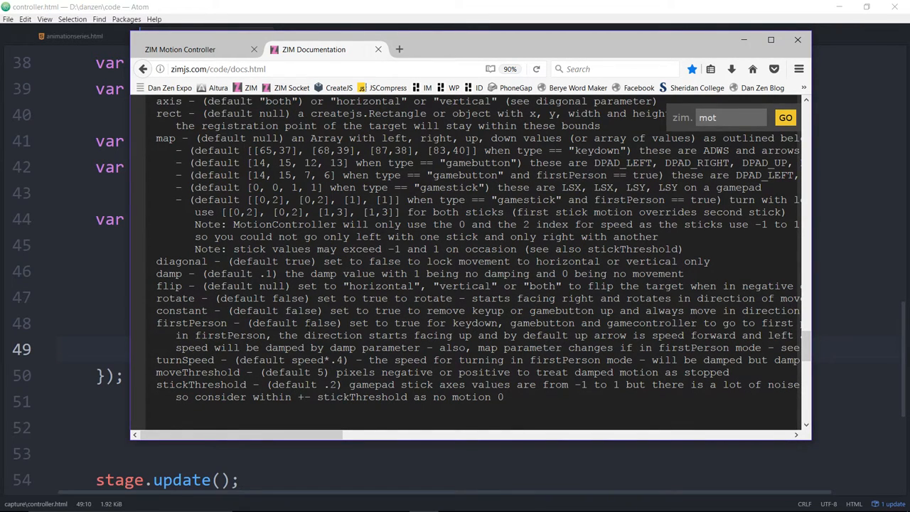
pyautogui.moveTo(349, 322); pyautogui.dragTo(562, 323)
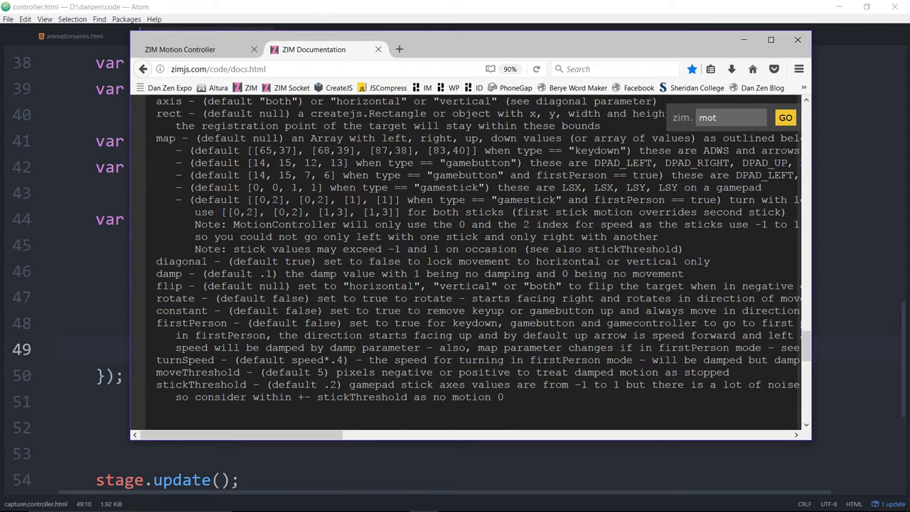
pyautogui.click(210, 36)
pyautogui.write('fir')
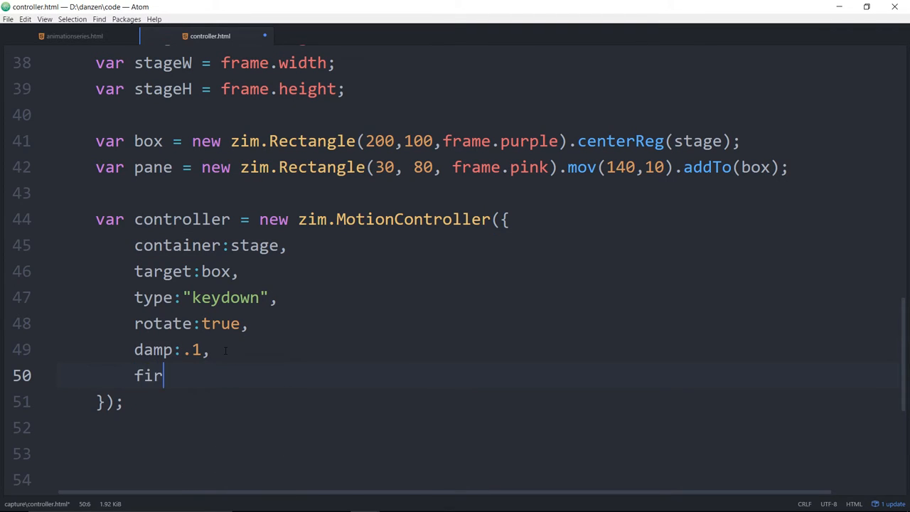
# Add firstPerson:true after damp:.1 in the MotionController options
pyautogui.write('stPerson:')
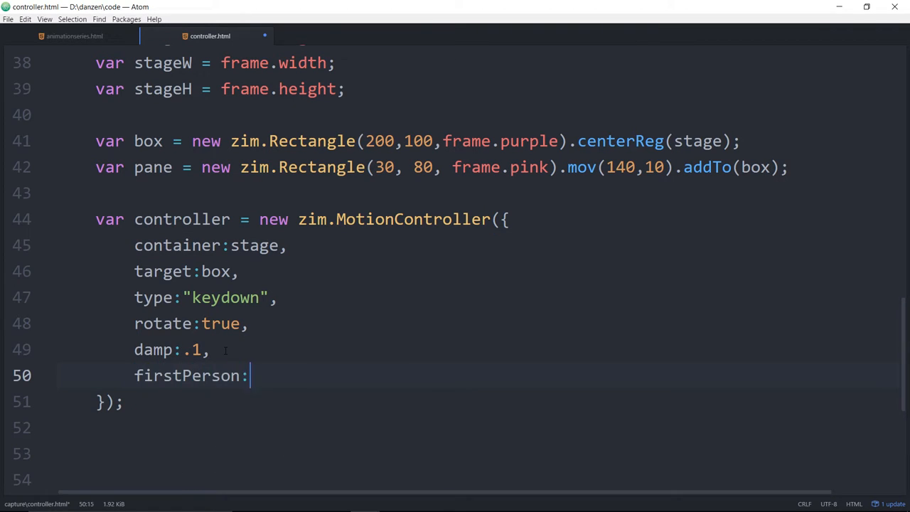
pyautogui.write('true')
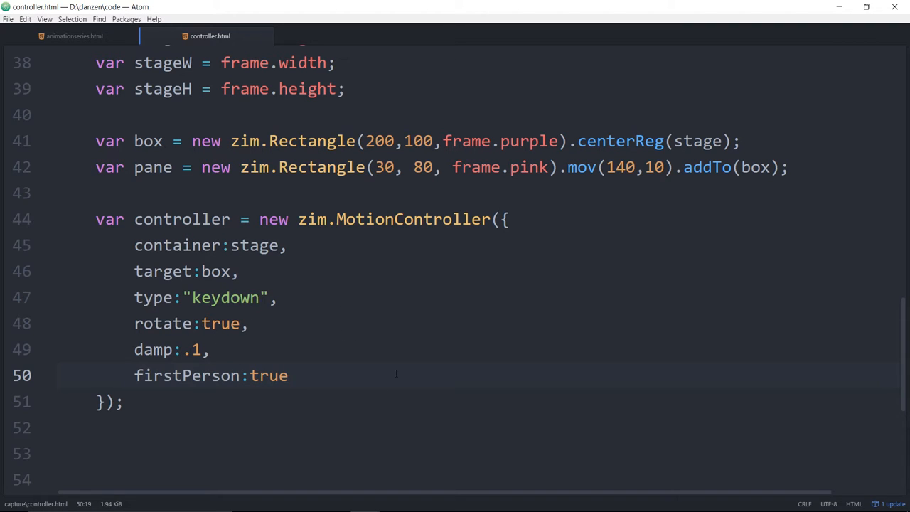
pyautogui.scroll(-3)
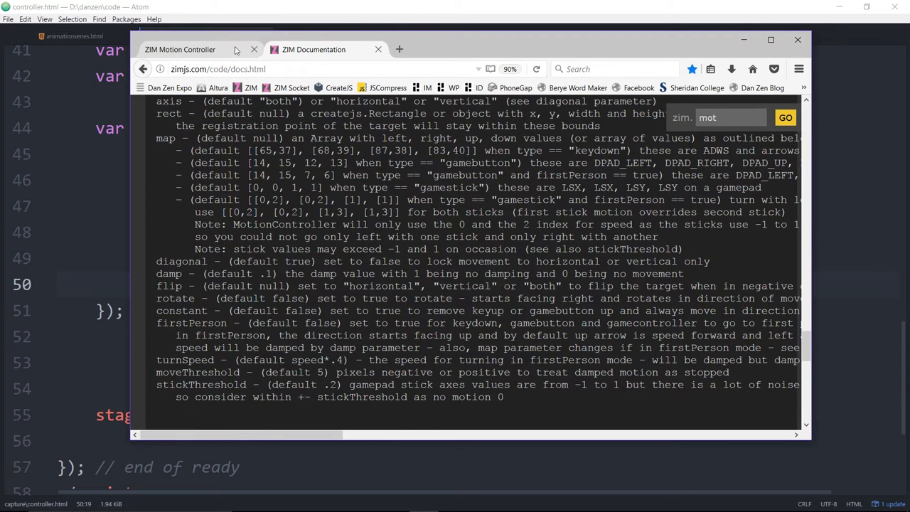
# Bring up the ZIM Motion Controller demo tab to test the first-person driving
pyautogui.click(180, 49)
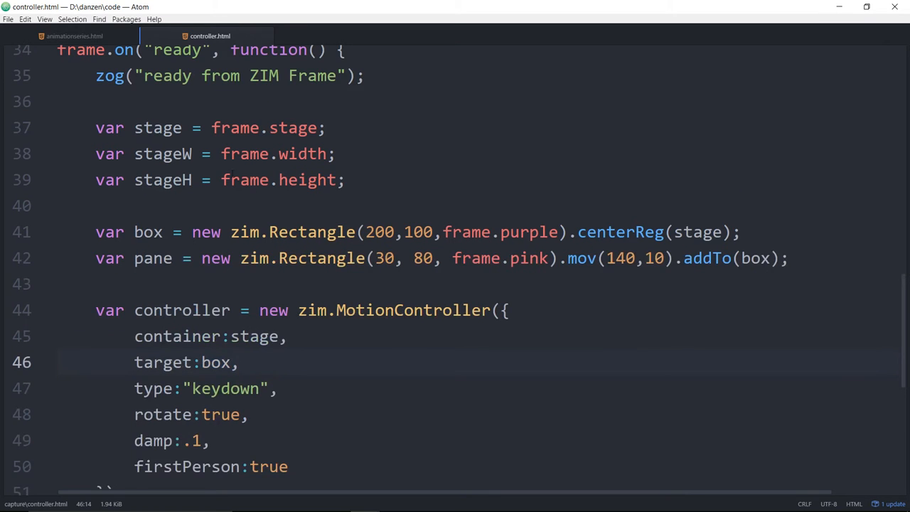
# Append a trial .rot(-90) to the purple box after its centering call
pyautogui.scroll(-3)
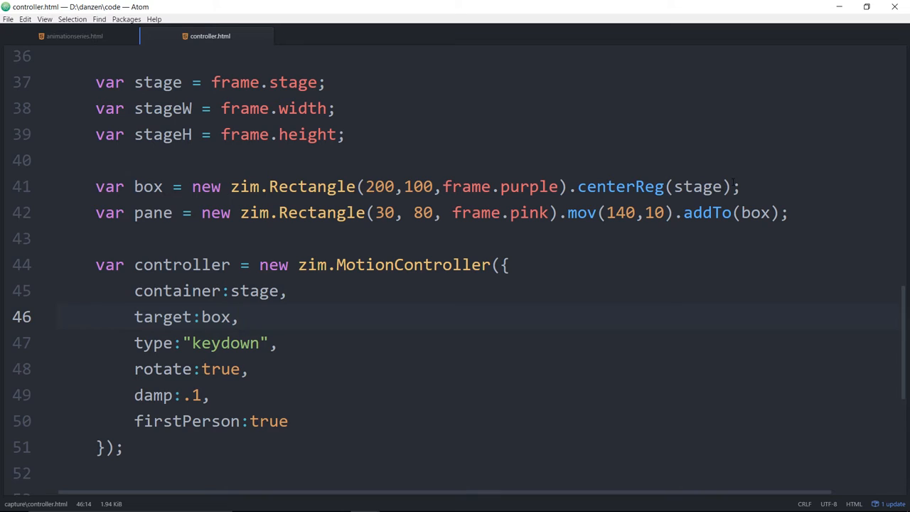
pyautogui.click(732, 186)
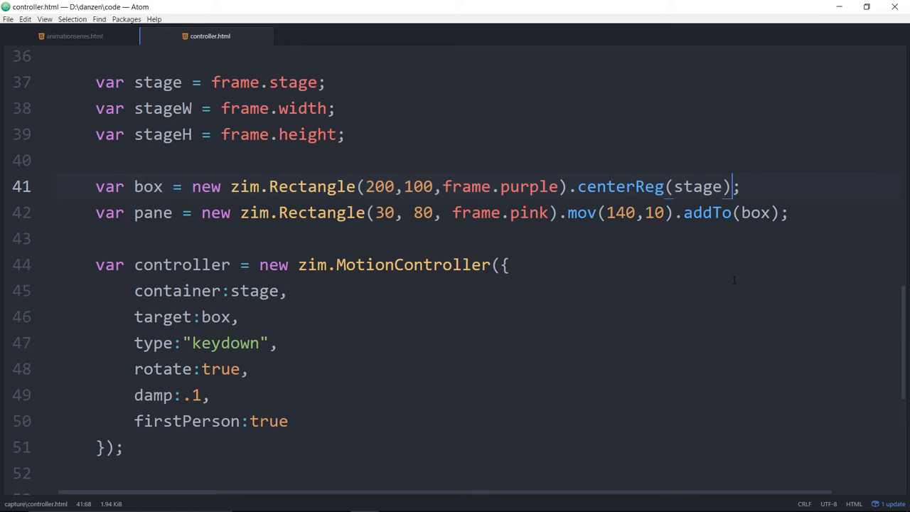
pyautogui.write('.rot()')
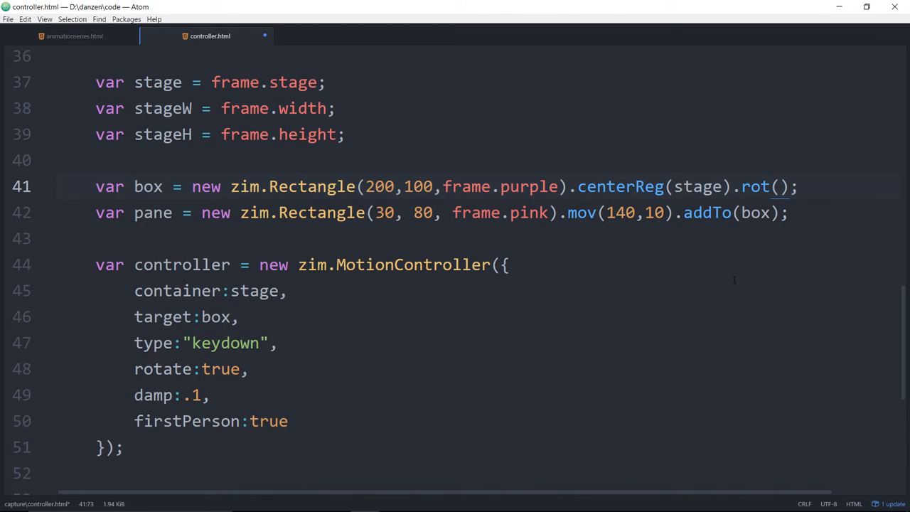
pyautogui.write('-')
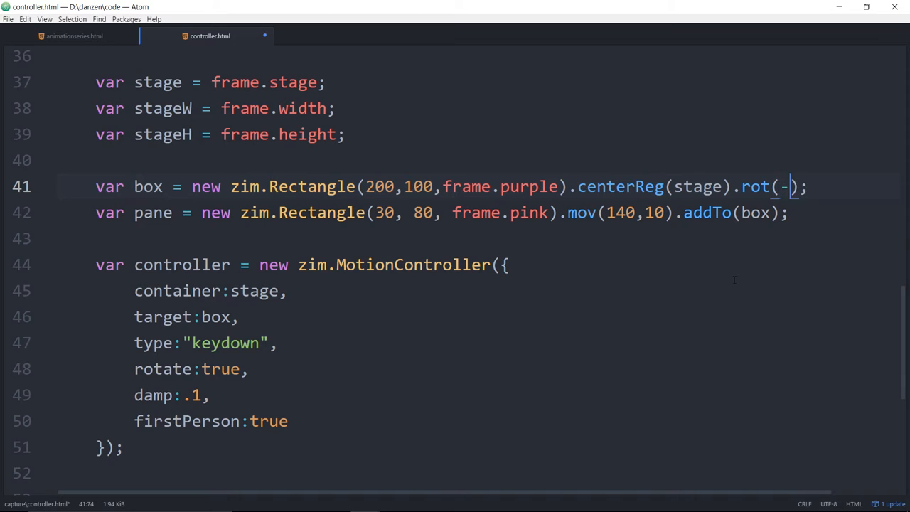
pyautogui.write('90')
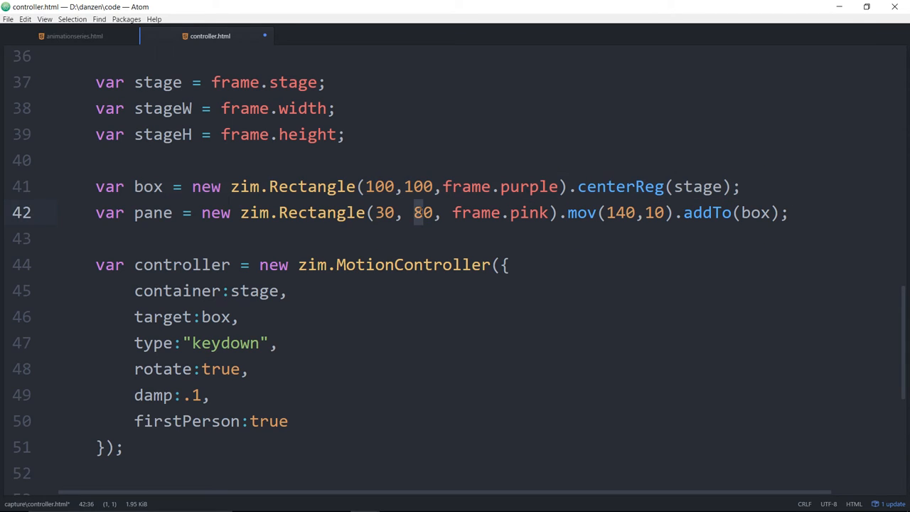
# Make the pink pane 80 by 30 and clear its old 140 horizontal offset toward mov(10, 10)
pyautogui.write('30')
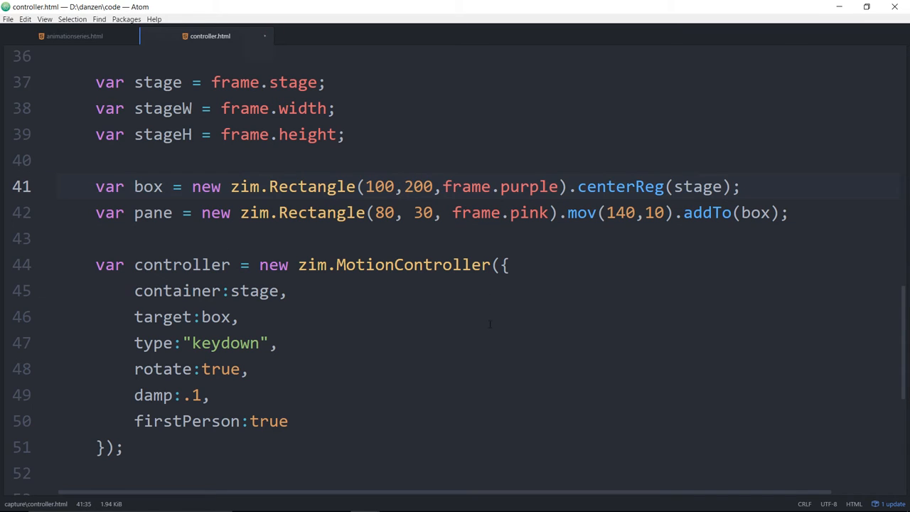
pyautogui.click(411, 186)
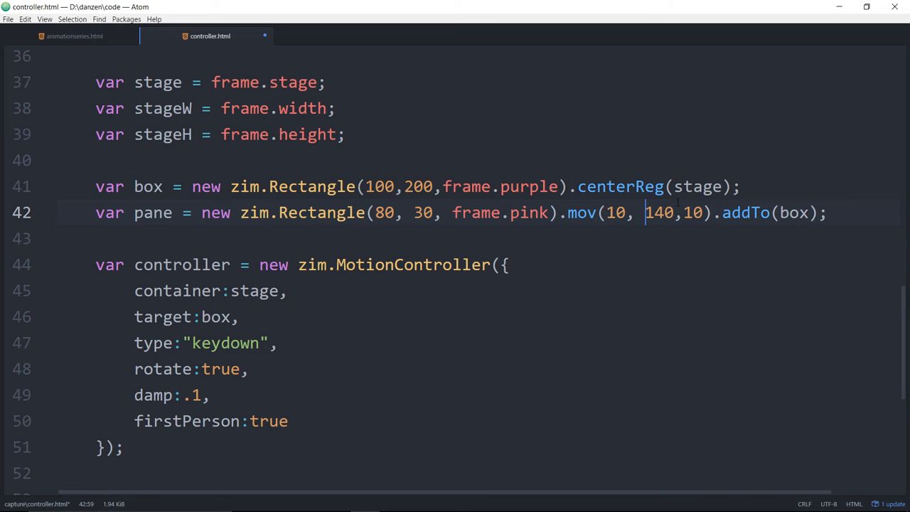
pyautogui.press('BackSpace')
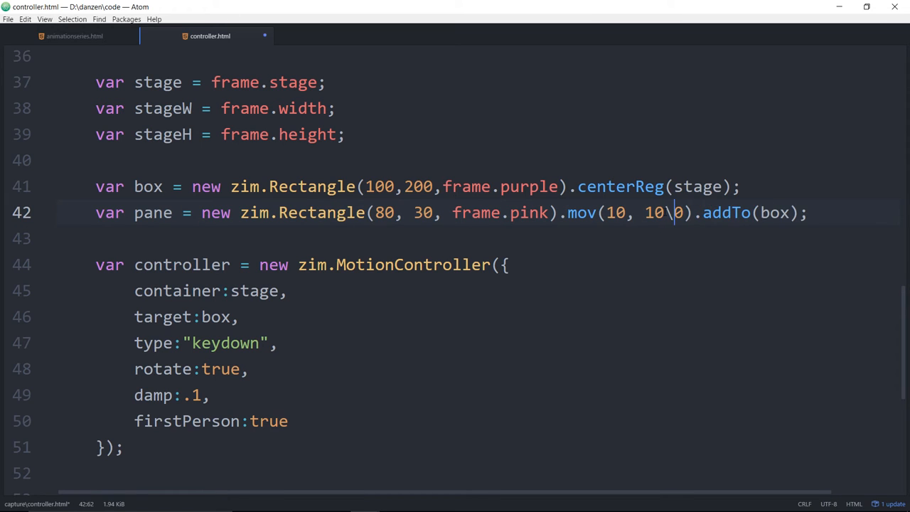
pyautogui.press('Backspace')
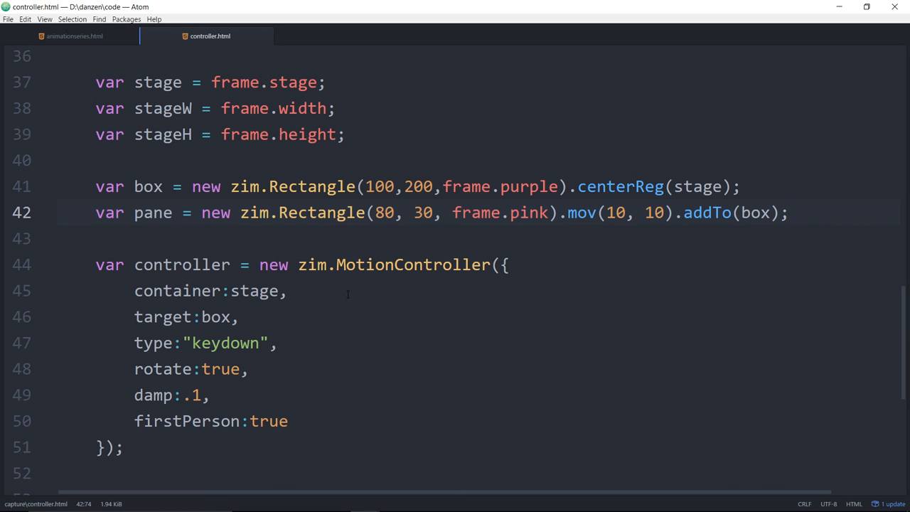
pyautogui.click(790, 213)
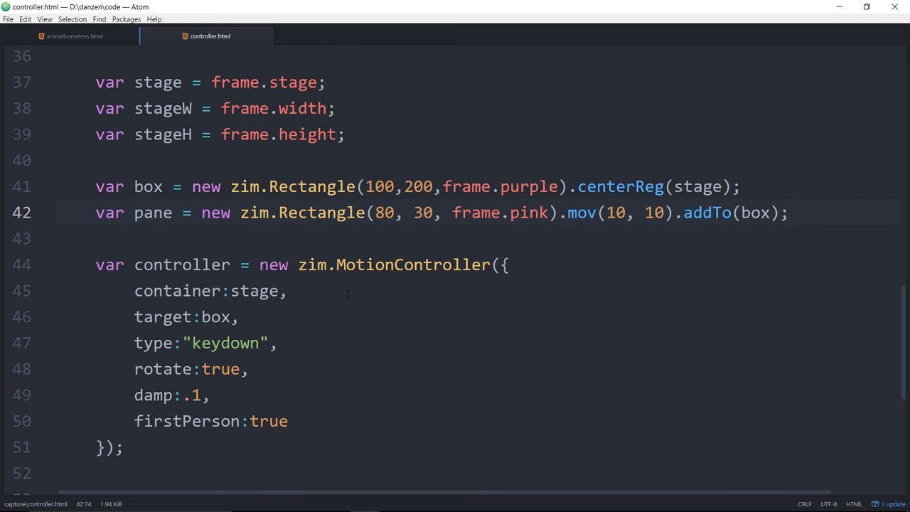
pyautogui.click(788, 212)
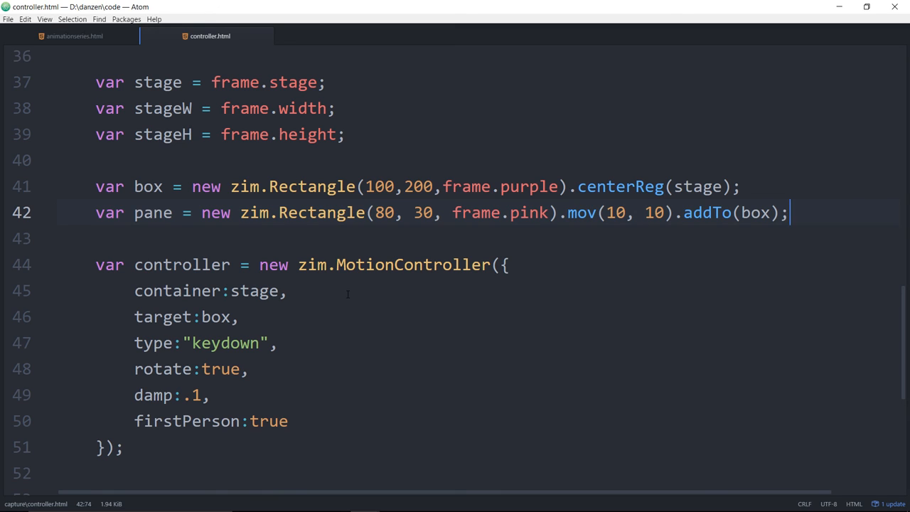